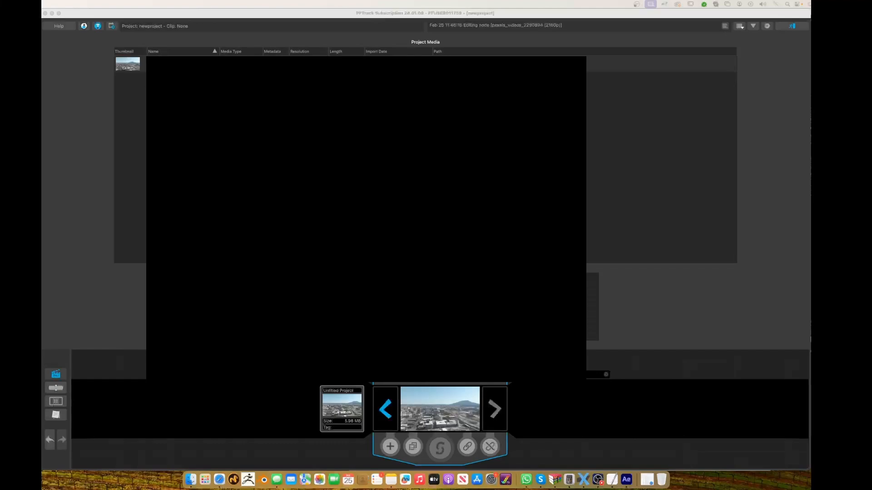
mouse_move(555, 413)
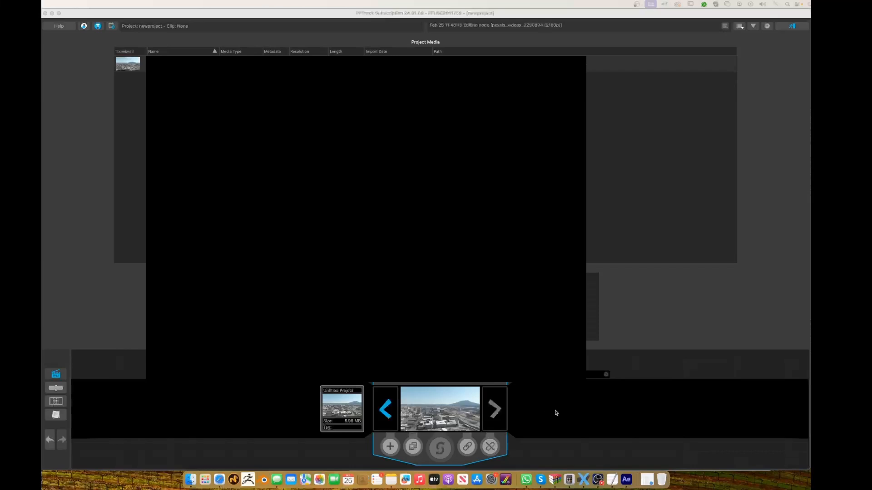
mouse_move(438, 438)
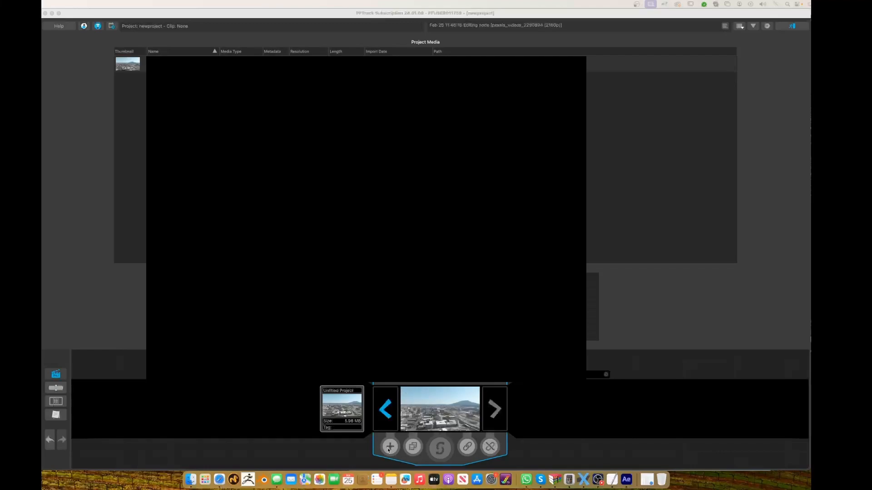
mouse_move(310, 426)
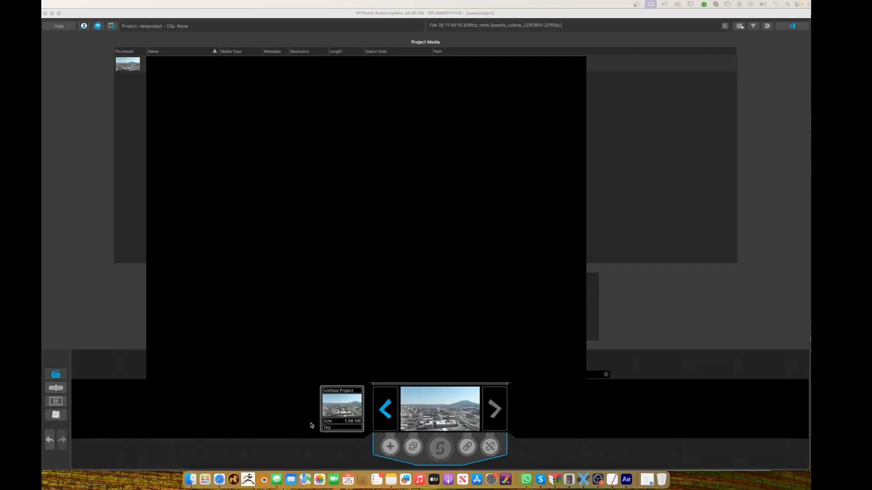
mouse_move(65, 392)
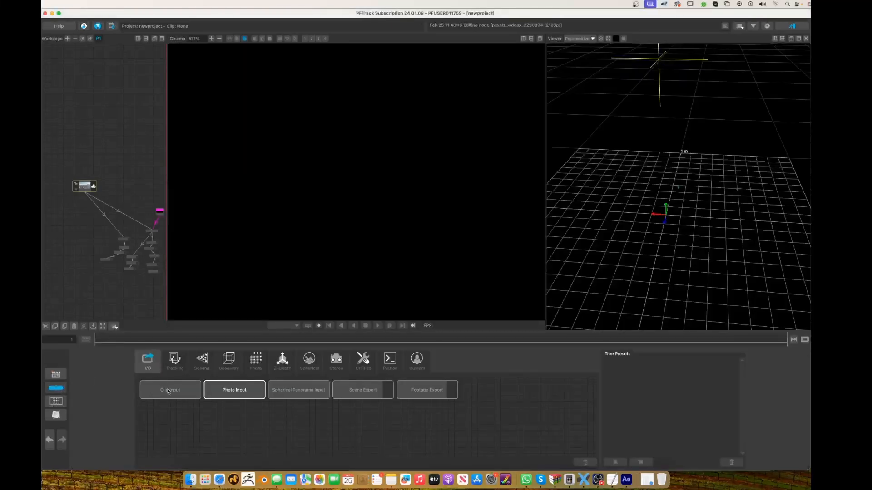
mouse_move(169, 390)
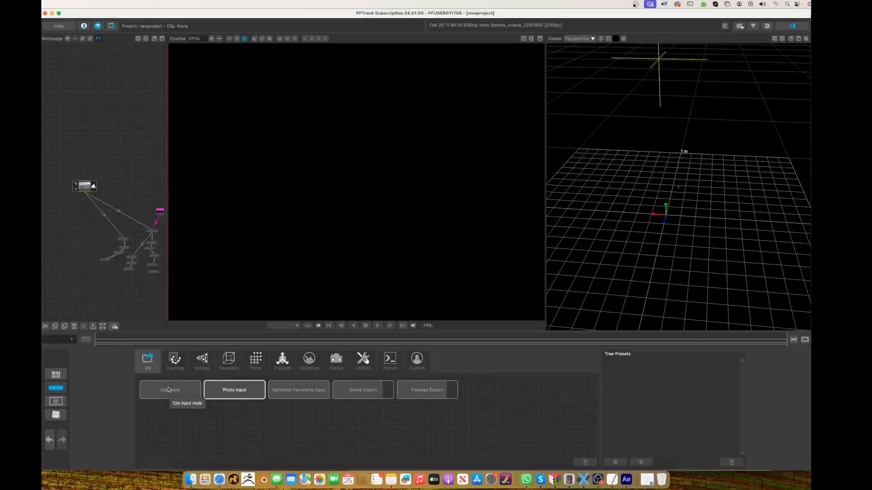
- Add a Clip Input node loading the pexels aerial city video (299 frames, 23.98 fps)
left_click(170, 390)
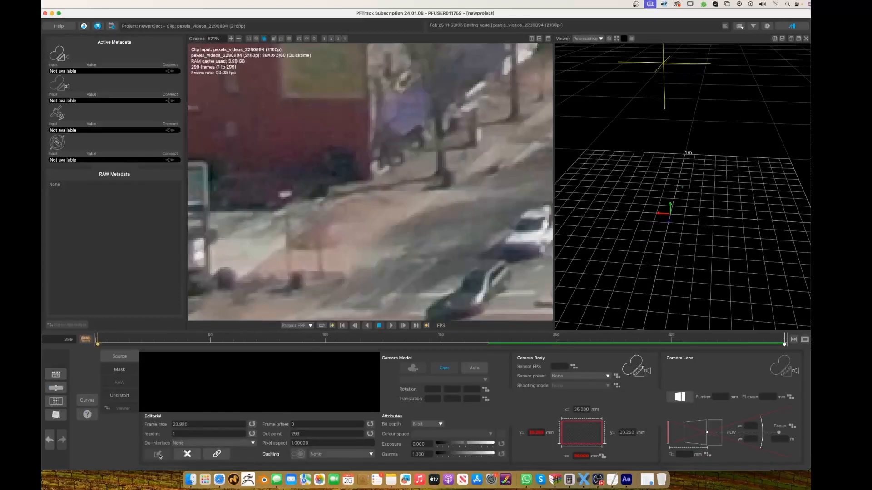
mouse_move(158, 454)
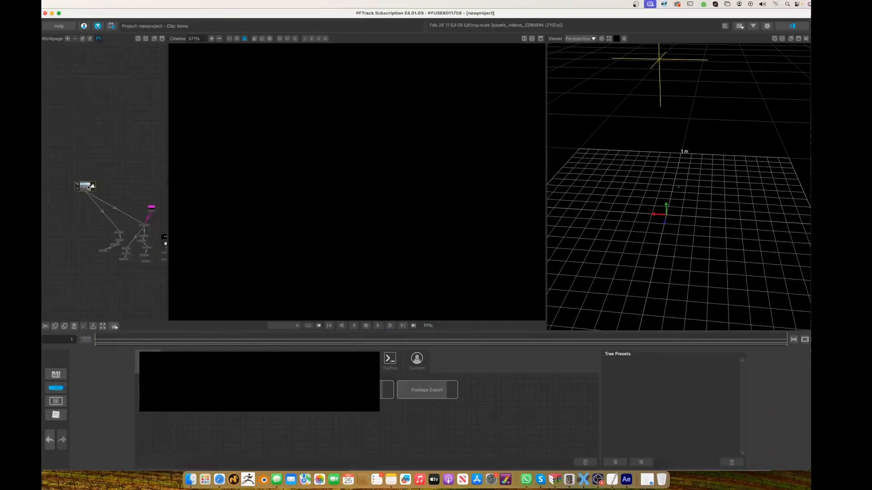
- Attach a User Track node to the clip and place Tracker0001 on a building corner
double_click(85, 187)
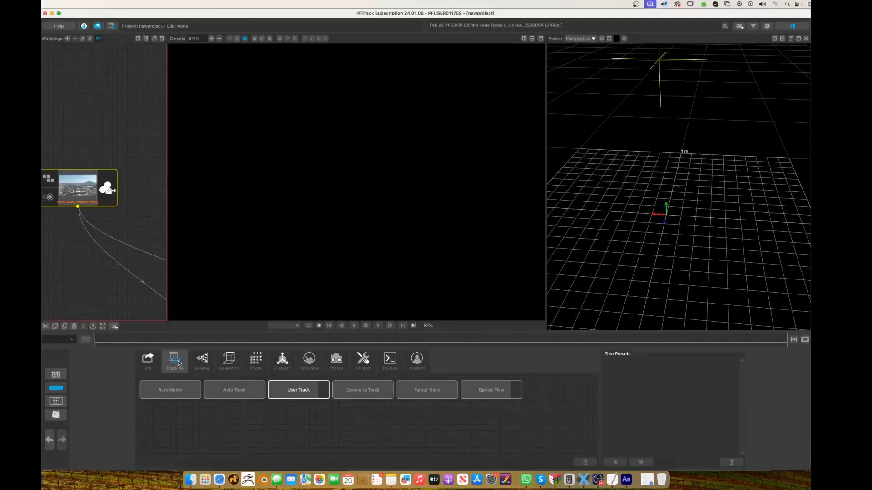
left_click(299, 390)
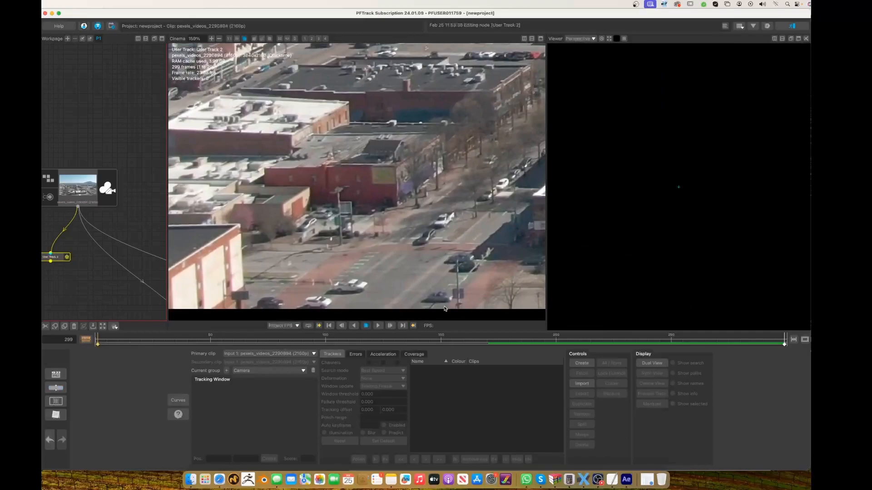
mouse_move(408, 210)
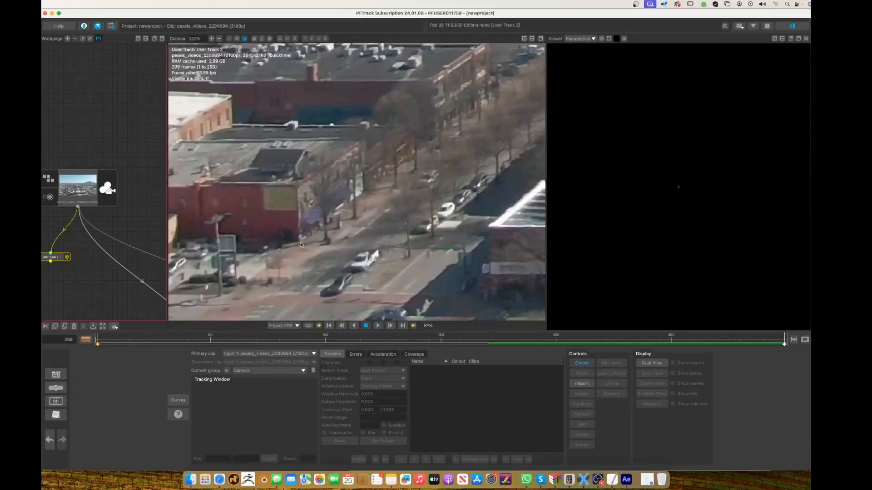
left_click(582, 363)
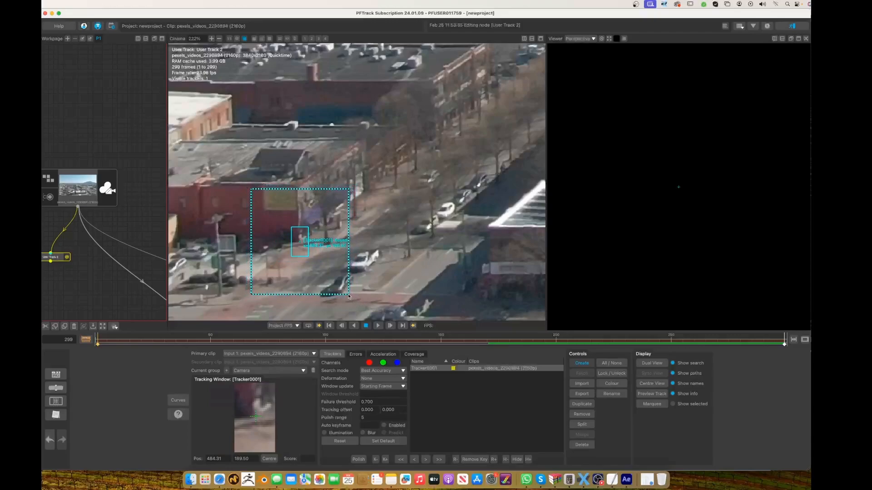
- Set Tracker0001's window update to Every Frame and track it through the clip
left_click(402, 386)
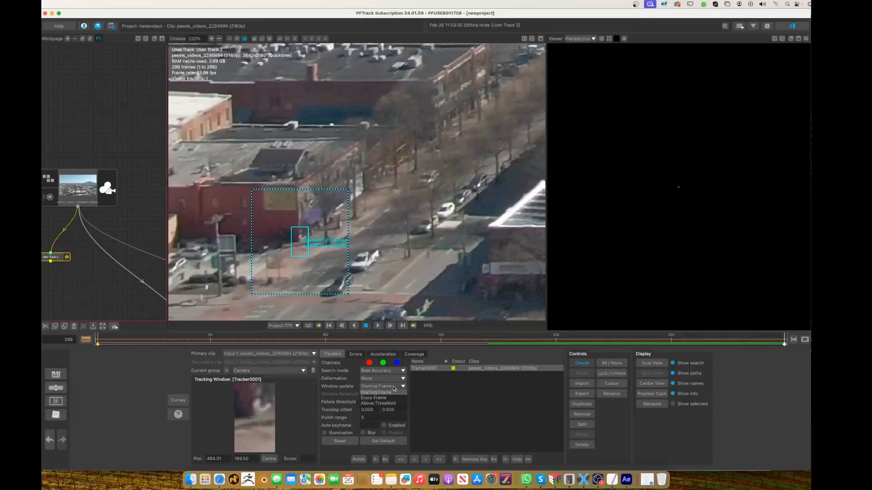
left_click(376, 397)
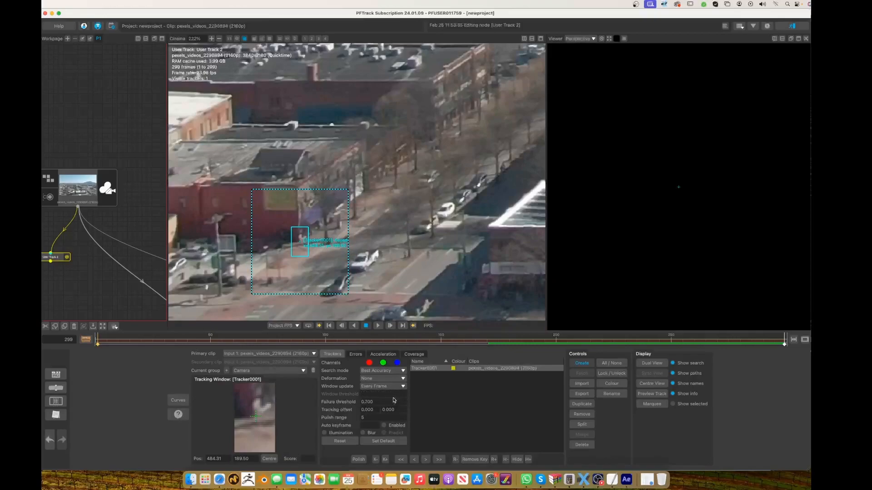
mouse_move(386, 378)
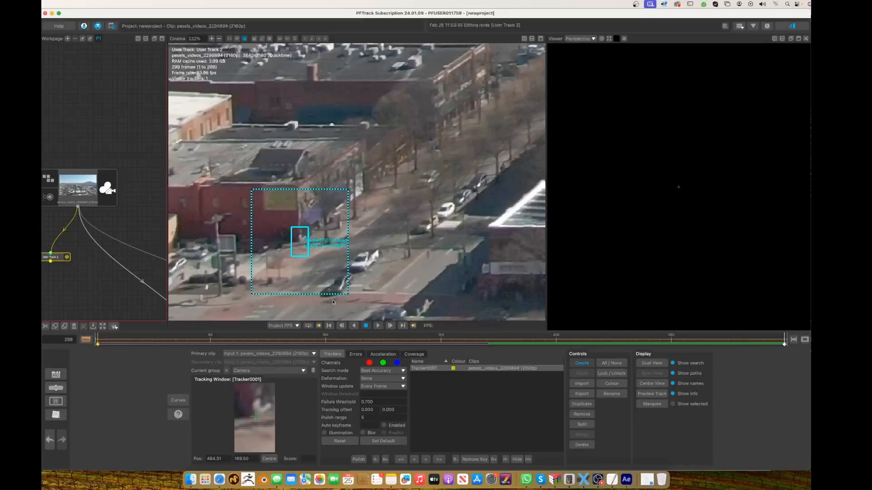
left_click(383, 387)
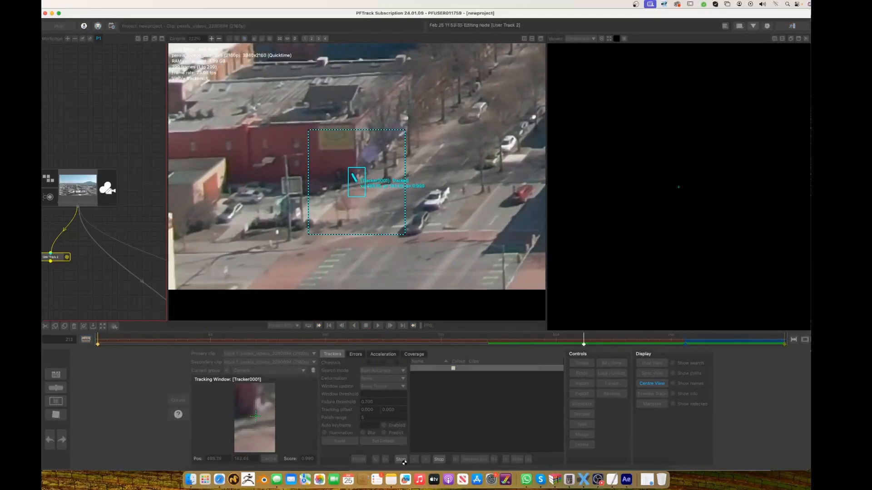
left_click(402, 459)
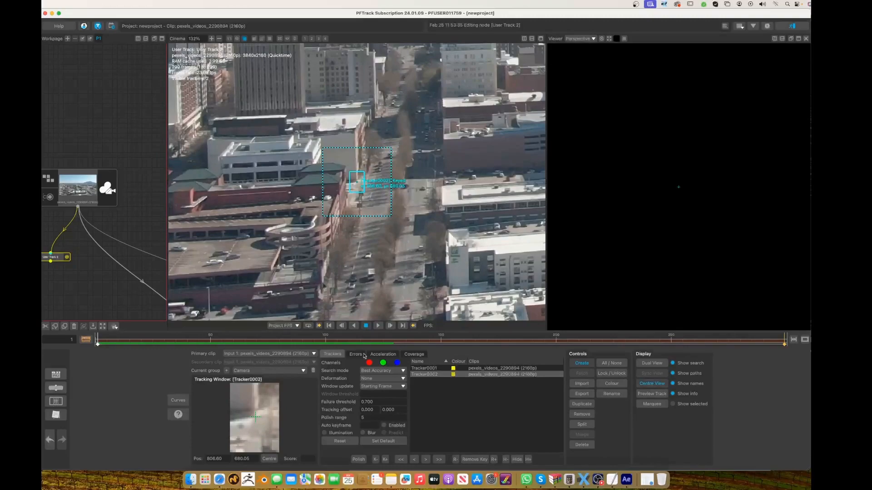
mouse_move(376, 390)
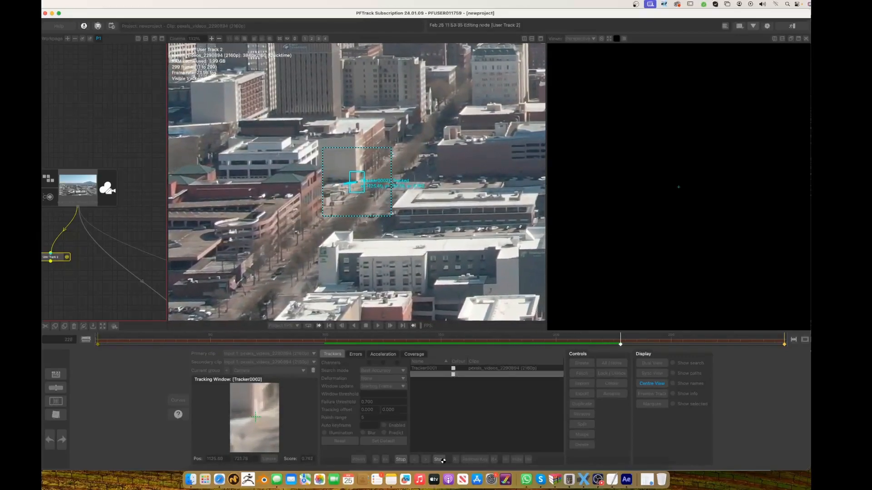
- Track Tracker0002 forward through the clip to around frame 276
left_click(438, 459)
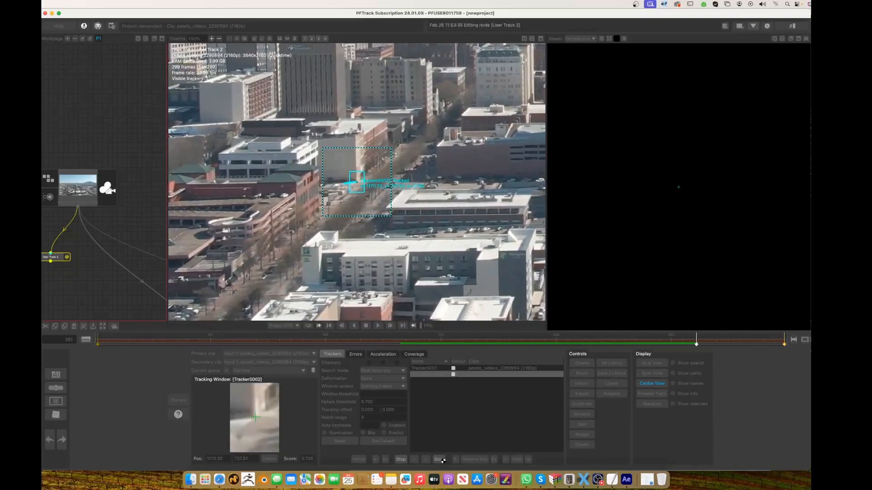
left_click(439, 460)
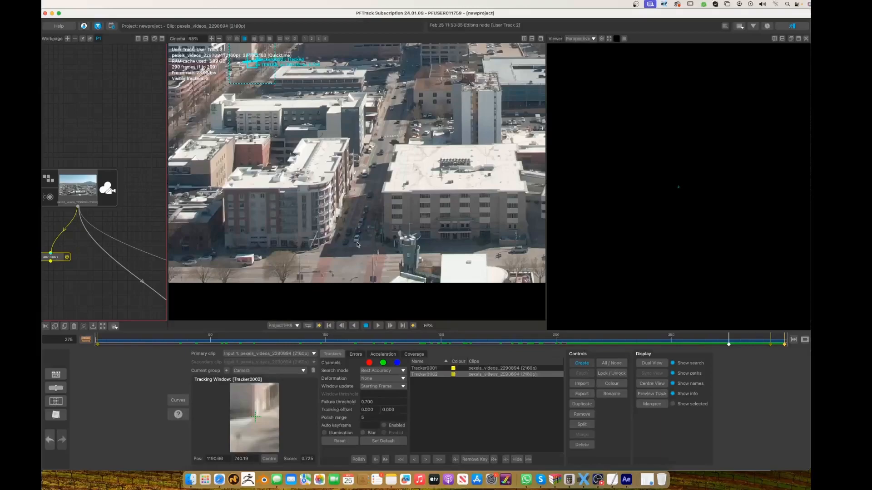
- Place Tracker0003 on a car near the street, update it every frame, and track it
left_click(358, 244)
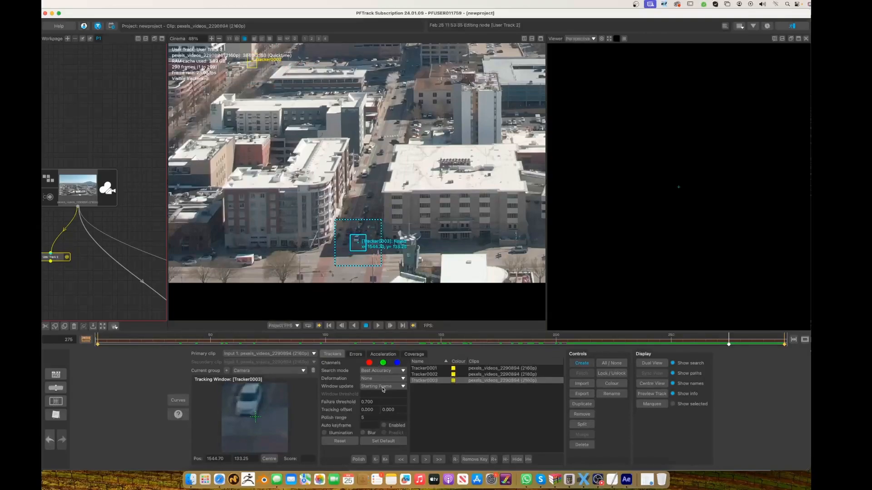
left_click(382, 386)
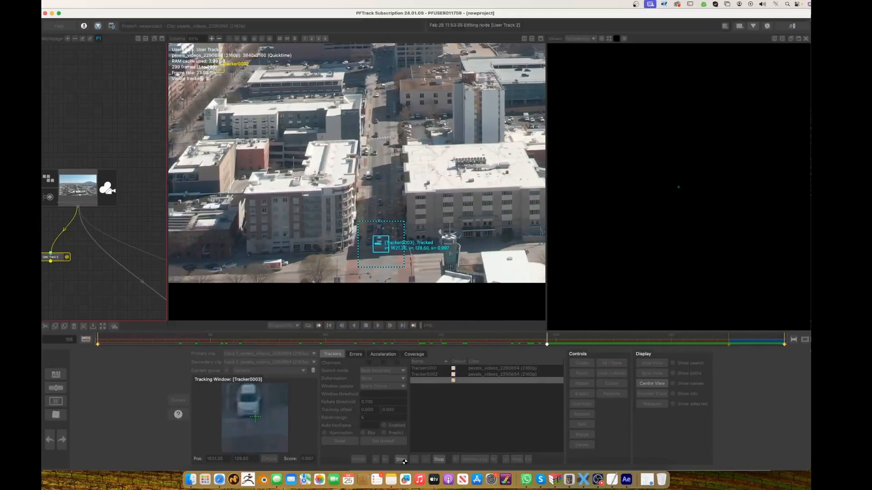
left_click(401, 460)
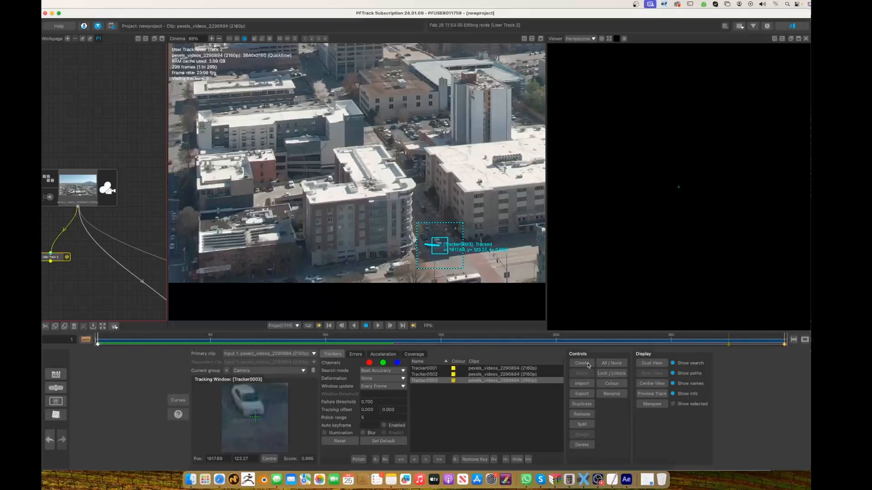
- Add Tracker0004 on an upper rooftop and track it forward to frame 299
left_click(581, 362)
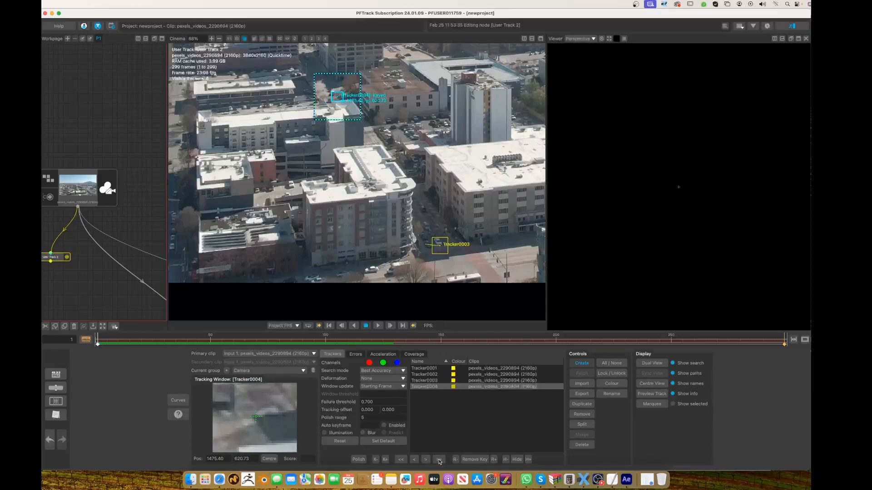
left_click(439, 459)
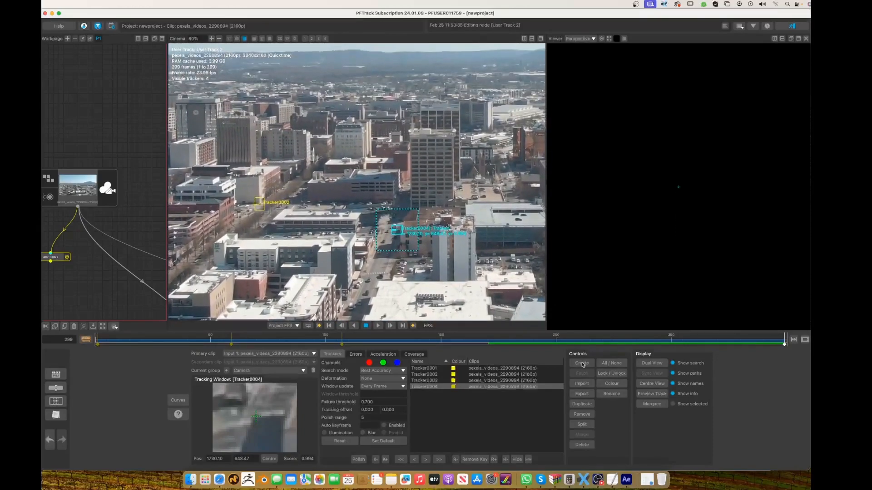
mouse_move(582, 364)
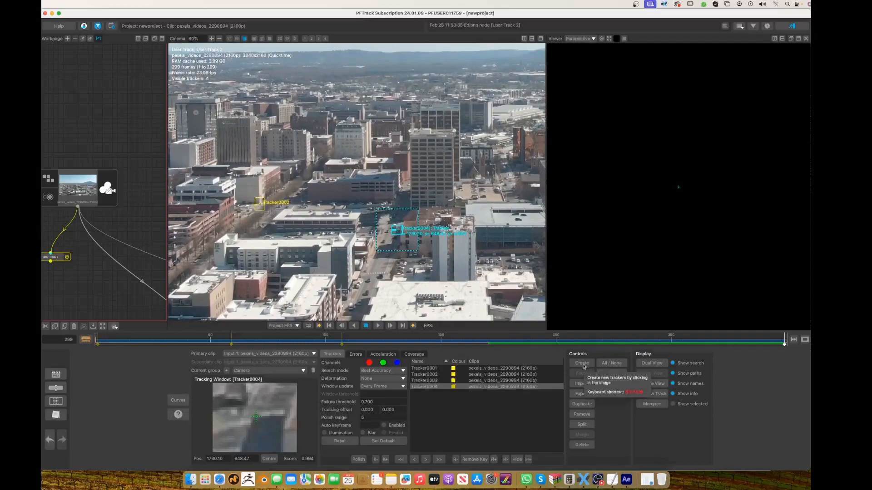
mouse_move(127, 339)
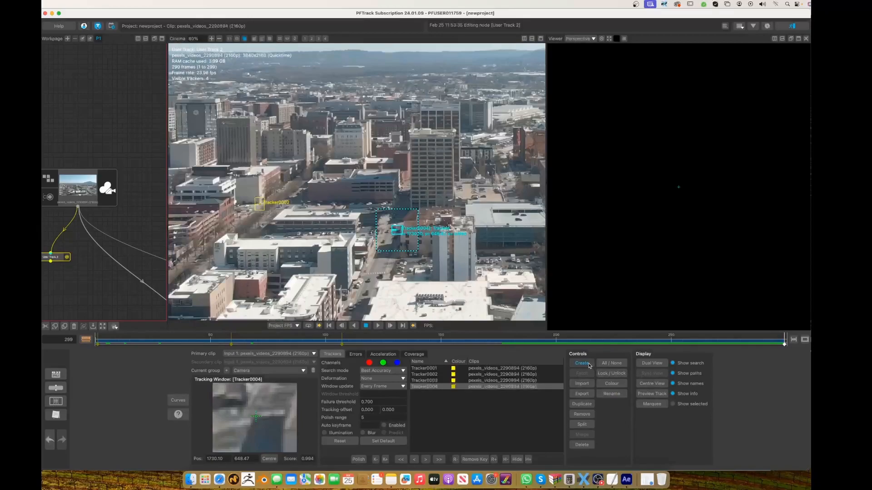
mouse_move(422, 140)
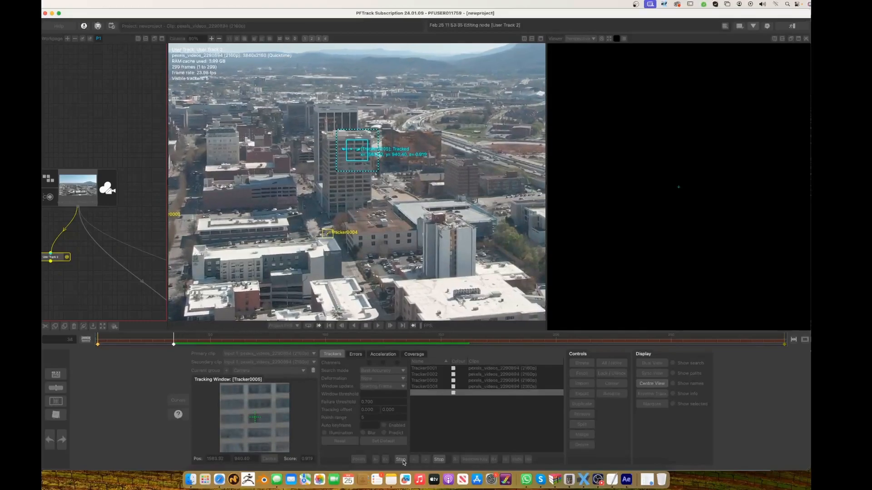
- Track Tracker0005 on the tall tower backward toward the start of the clip
left_click(400, 459)
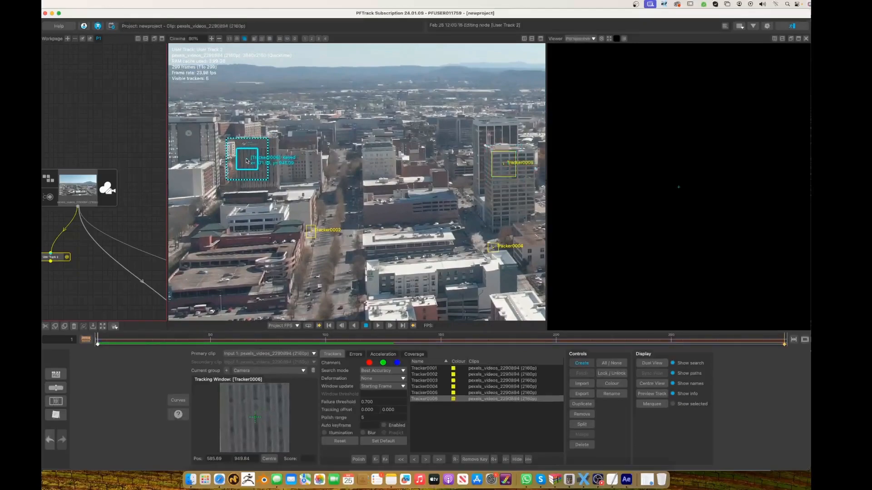
- Track the six user trackers forward through the rest of the shot
left_click_drag(248, 162, 245, 153)
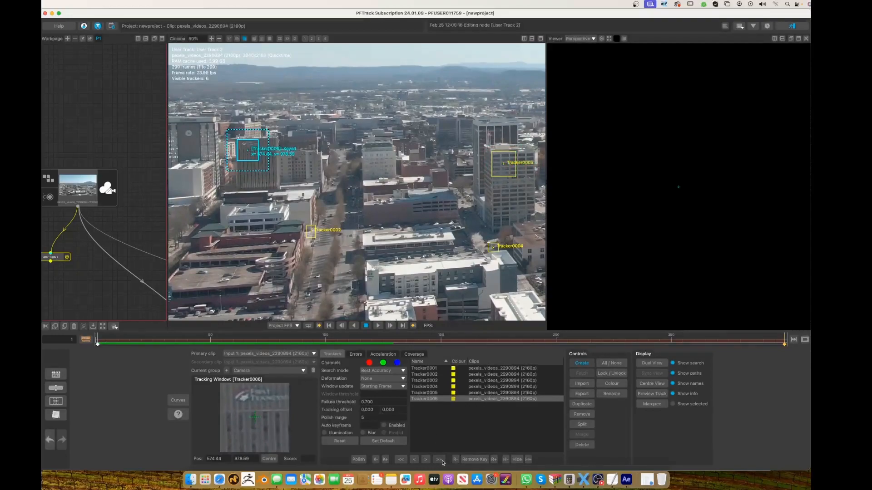
left_click(438, 460)
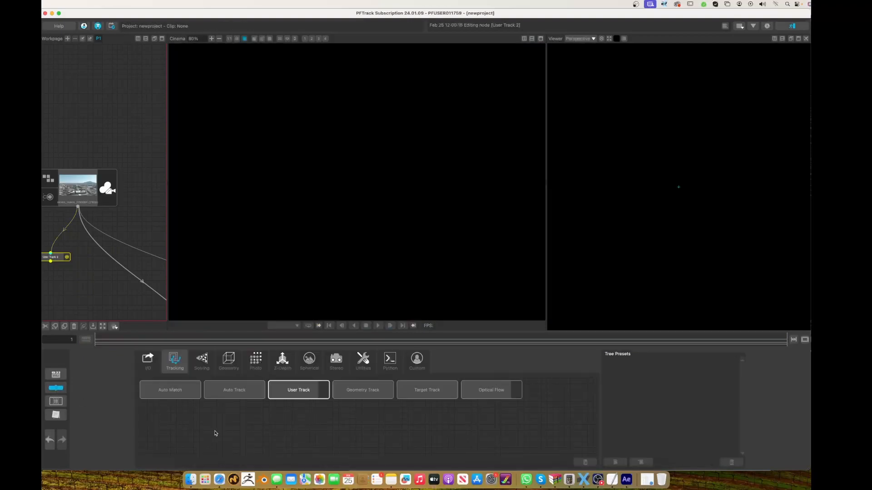
mouse_move(201, 394)
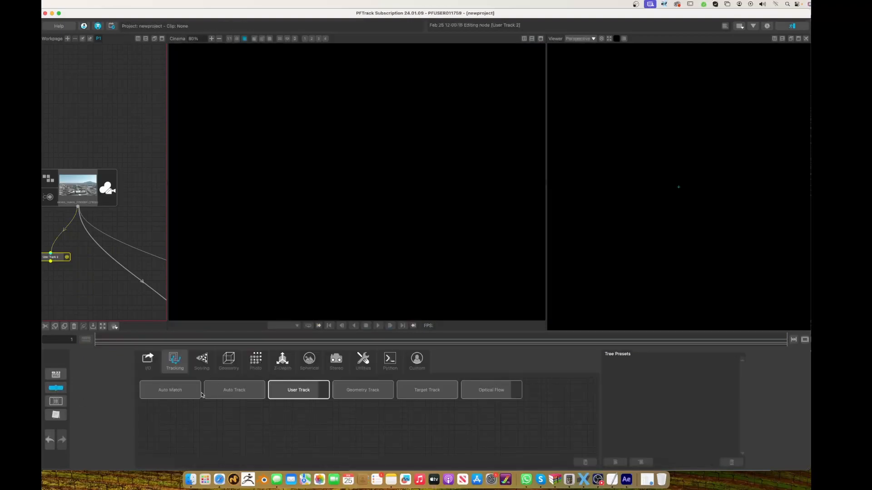
- Add a Camera Solver node below the User Track node
left_click(202, 362)
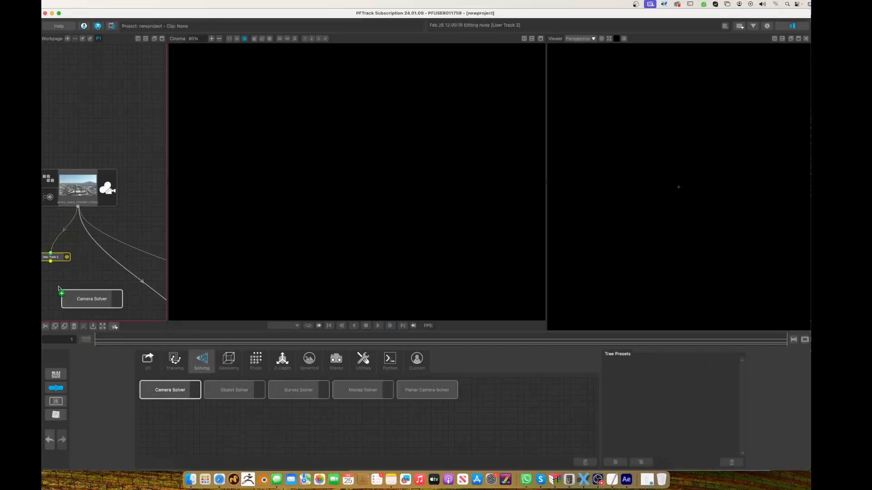
left_click(91, 299)
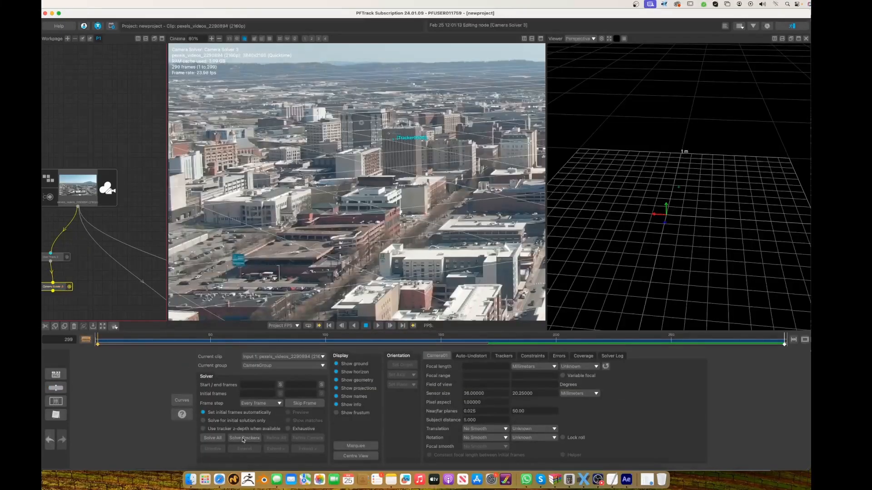
mouse_move(220, 441)
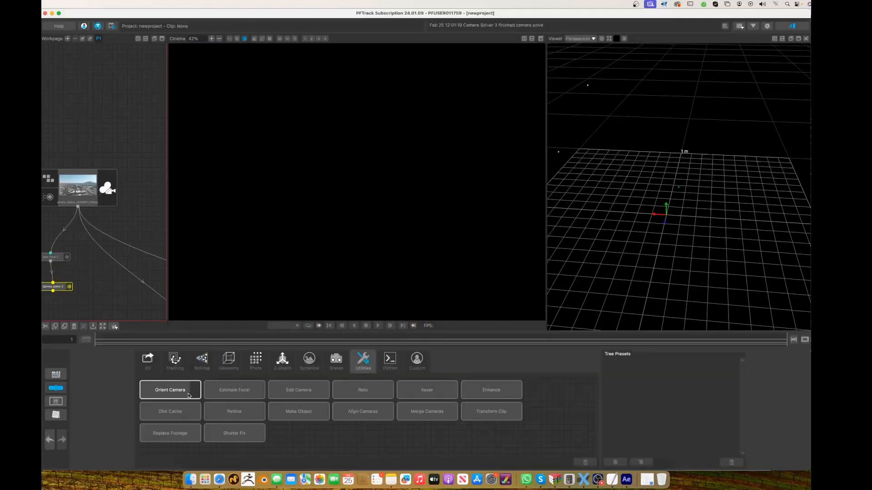
- Add an Orient Camera node with Tracker0001 as origin and Z axis toward Tracker0002
left_click(170, 390)
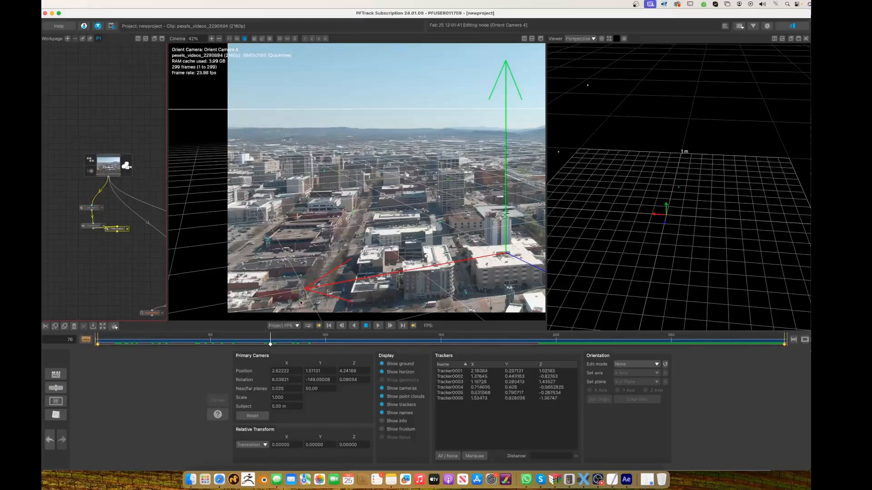
left_click(461, 371)
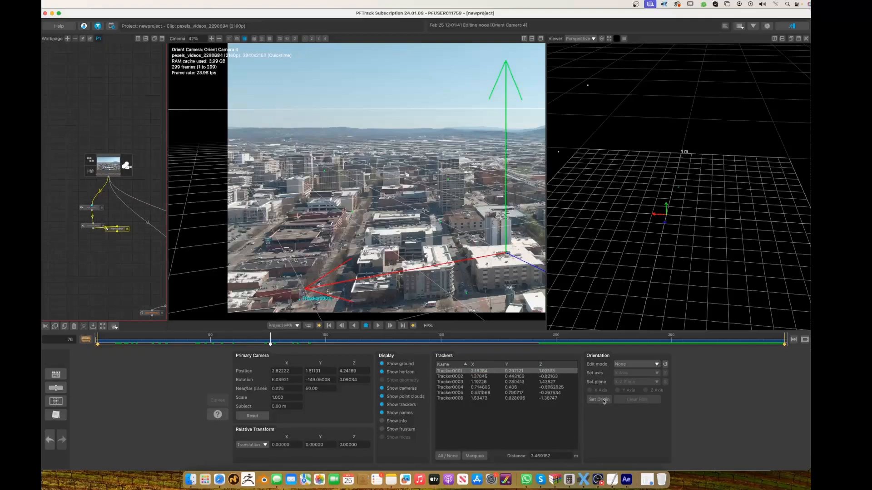
left_click(599, 400)
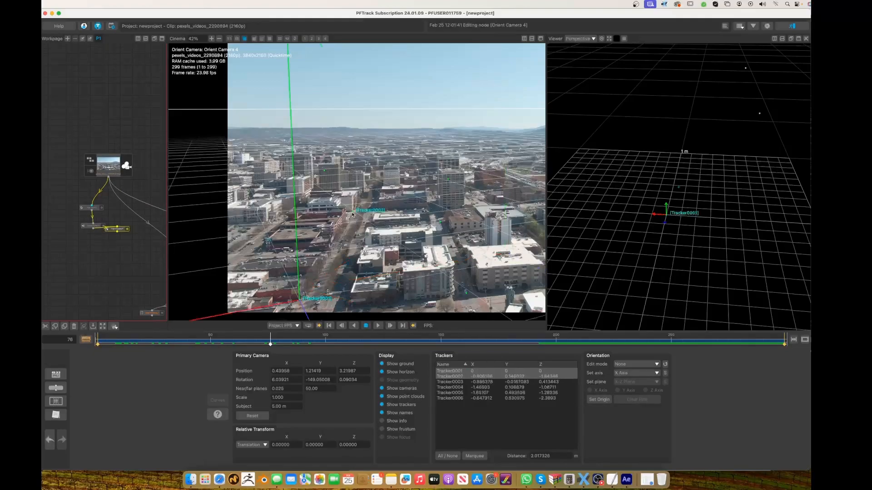
left_click(636, 381)
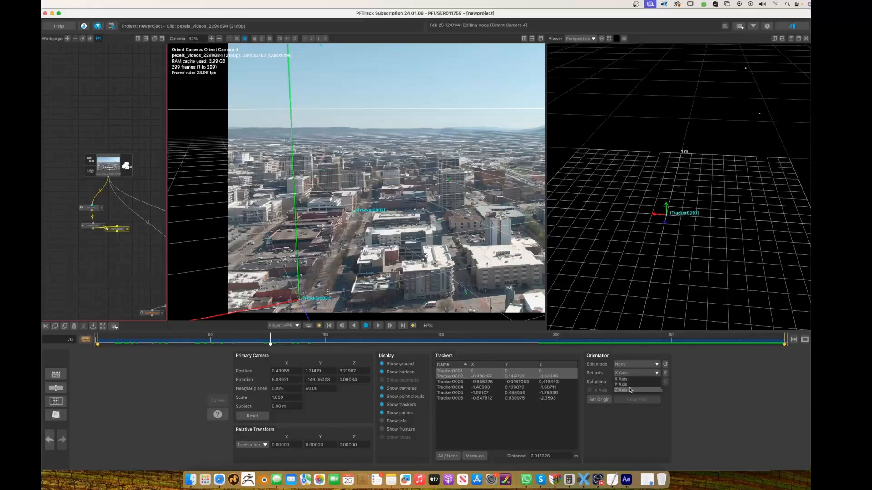
left_click(621, 390)
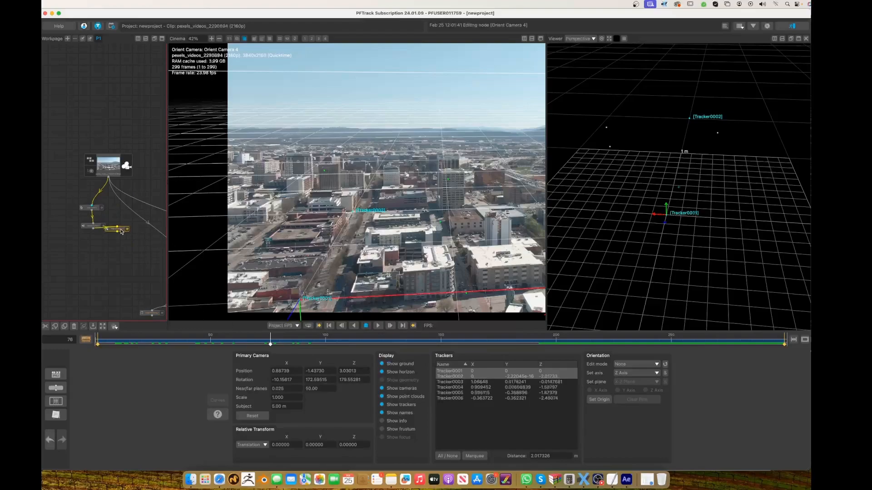
right_click(119, 214)
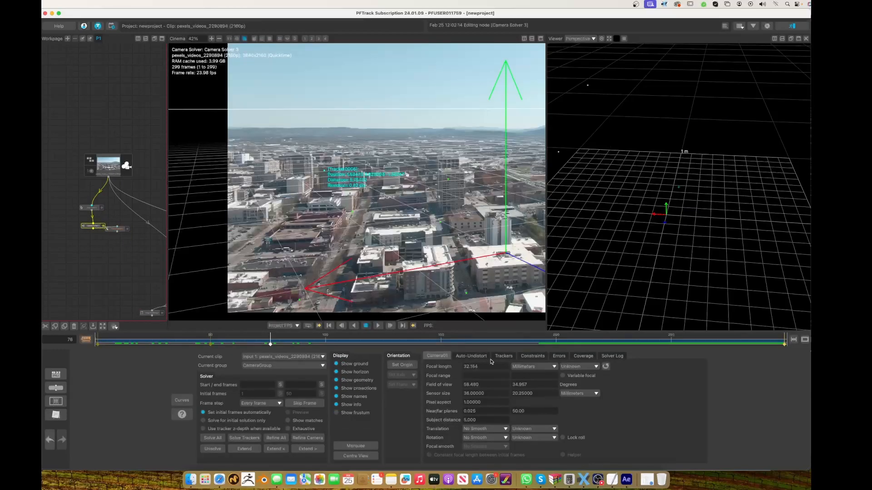
mouse_move(494, 370)
type("24.000")
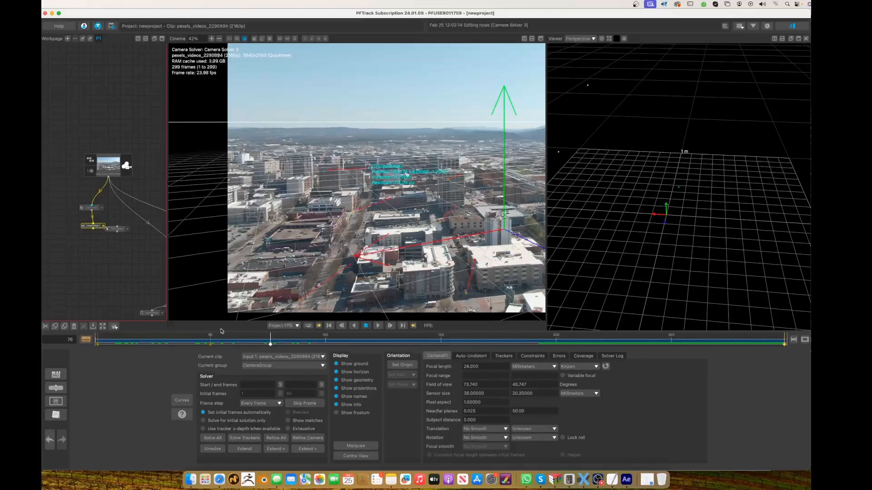
- Fix the Camera Solver's focal length at a known 24 mm
left_click(212, 438)
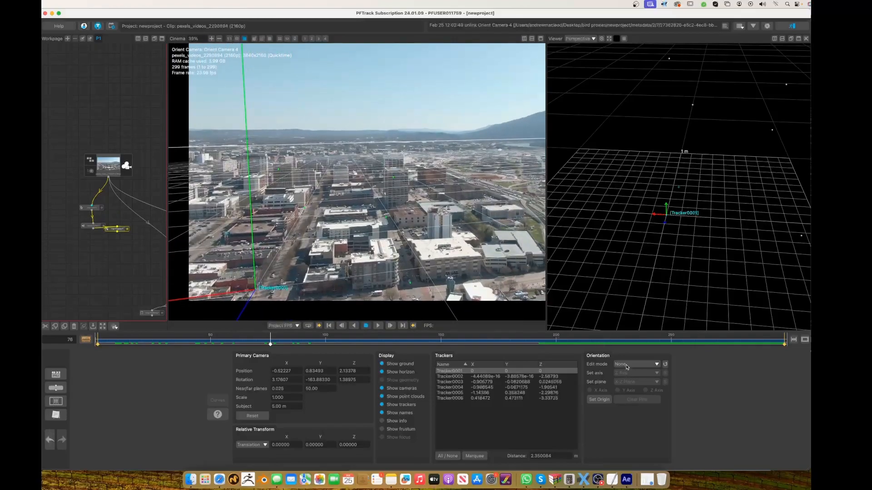
- In Rotate edit mode and Ortho Front view, rotate the scene to about 2.38, 18.47, -0.14
left_click(636, 364)
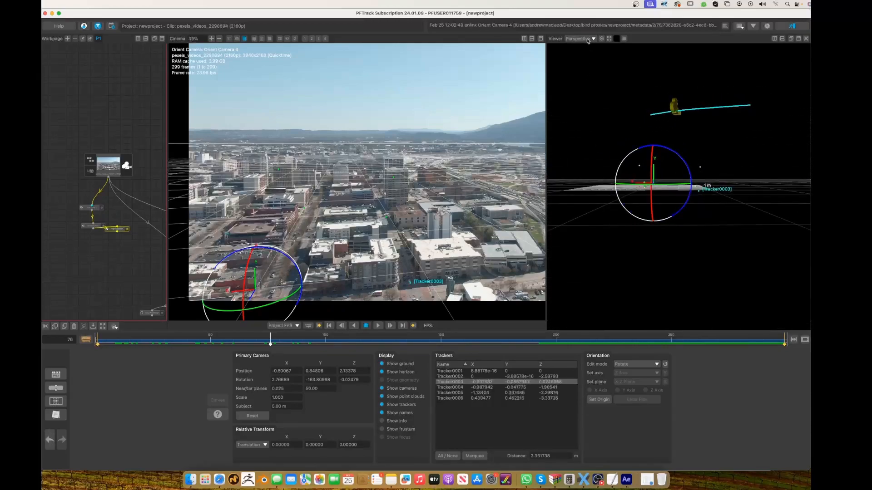
left_click(592, 38)
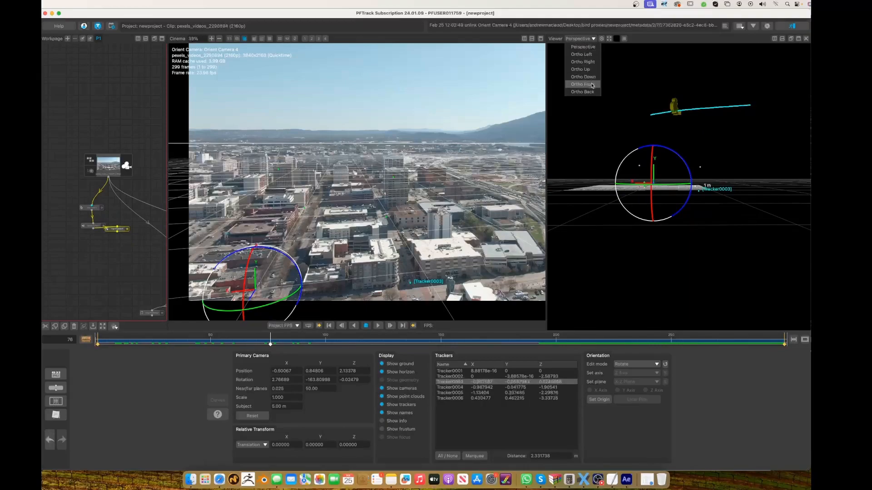
left_click(581, 84)
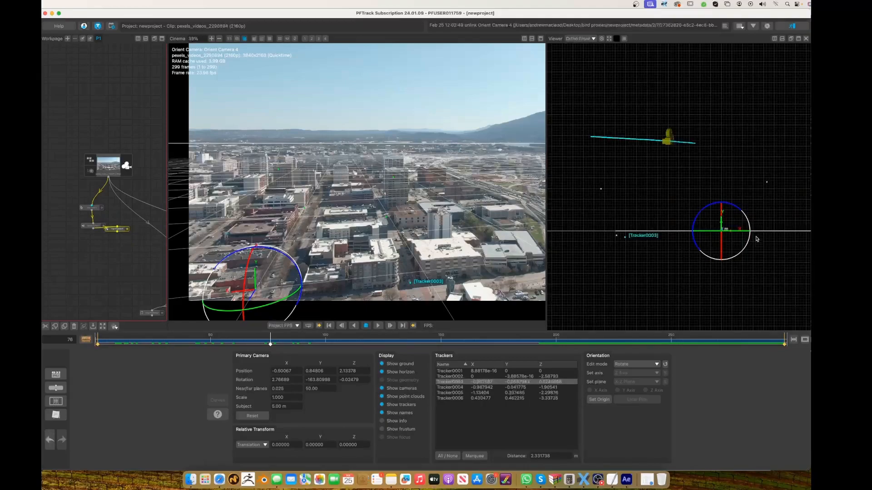
left_click_drag(721, 230, 709, 208)
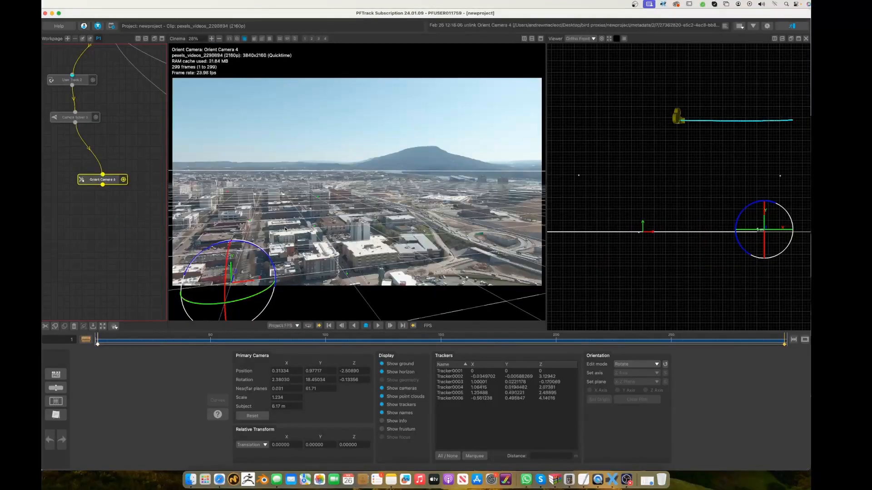
- Select Tracker0002 to level the rotated scene against it
left_click(450, 376)
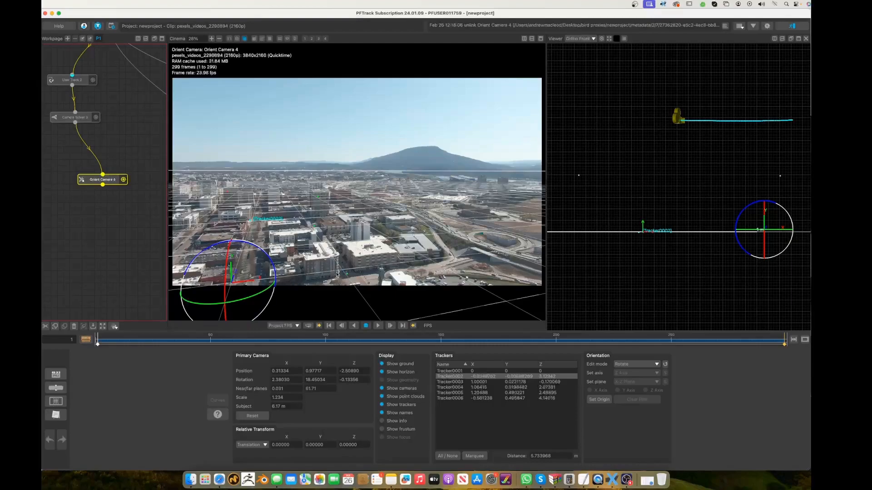
mouse_move(640, 237)
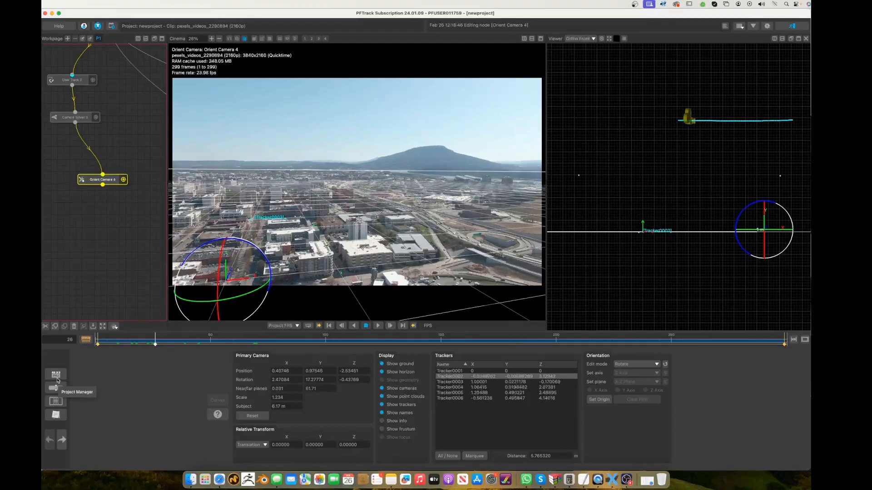
- Add an Image Modelling node from the Geometry nodes after Orient Camera 4
left_click(55, 388)
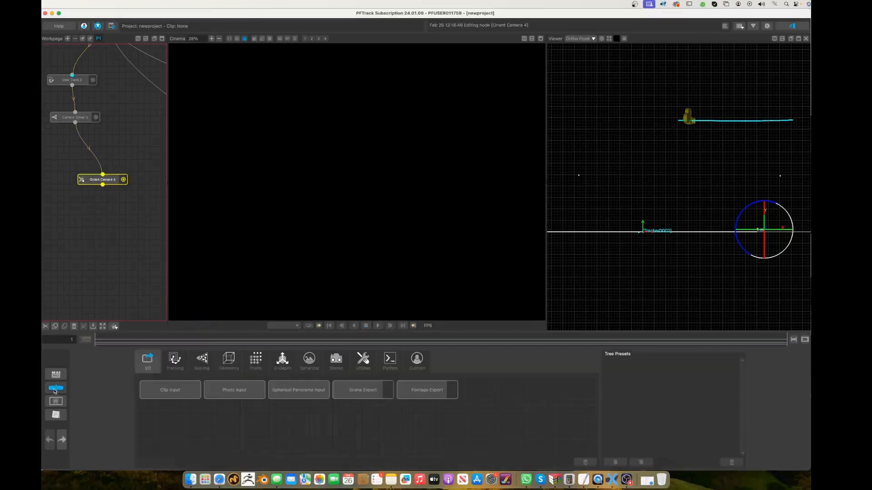
left_click(228, 361)
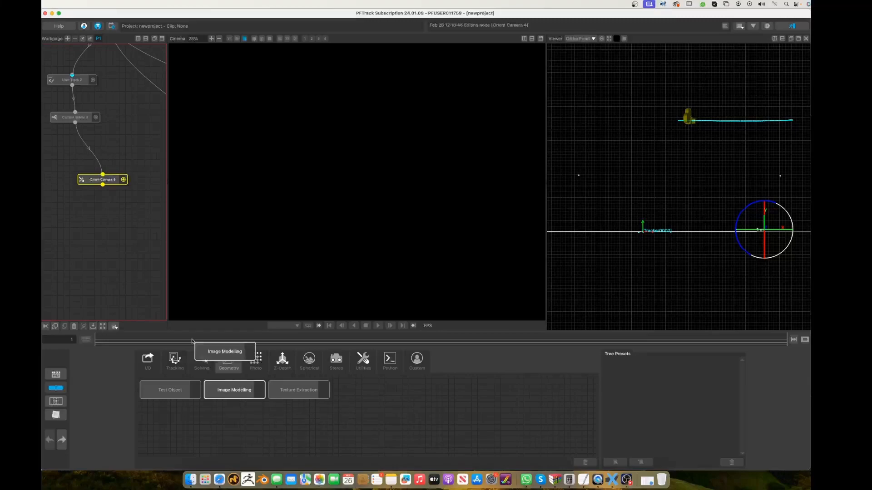
left_click(235, 390)
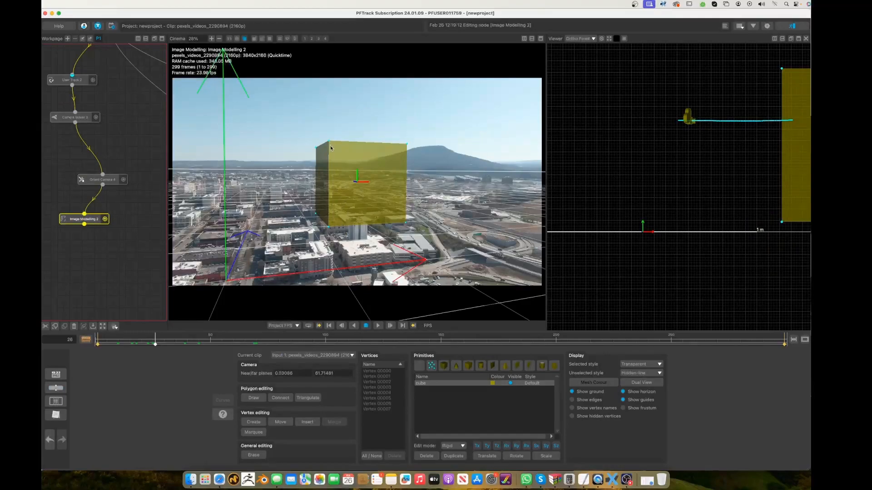
- Move and stretch the yellow cube primitive to fit the building's rooftop and walls
left_click(280, 422)
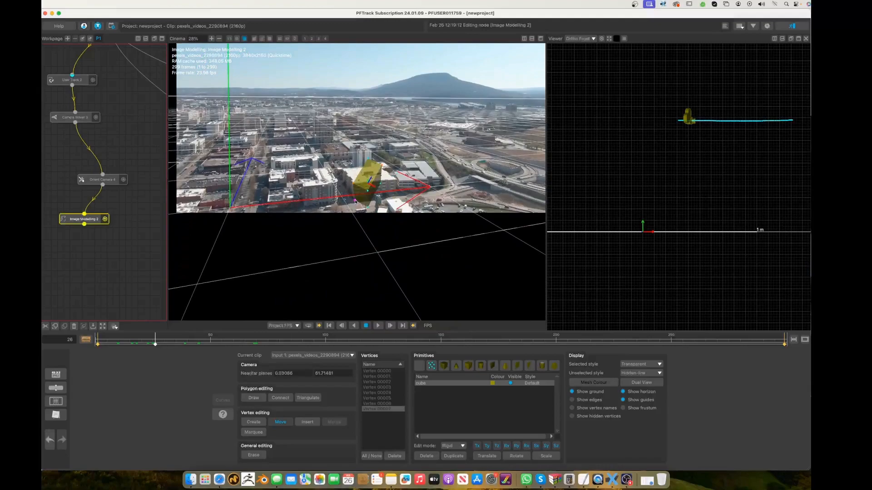
left_click_drag(367, 178, 342, 199)
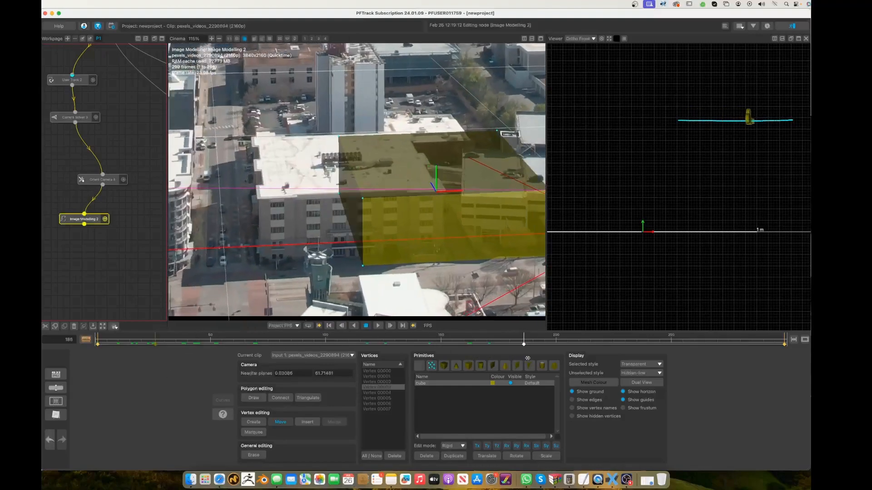
left_click_drag(523, 340, 505, 340)
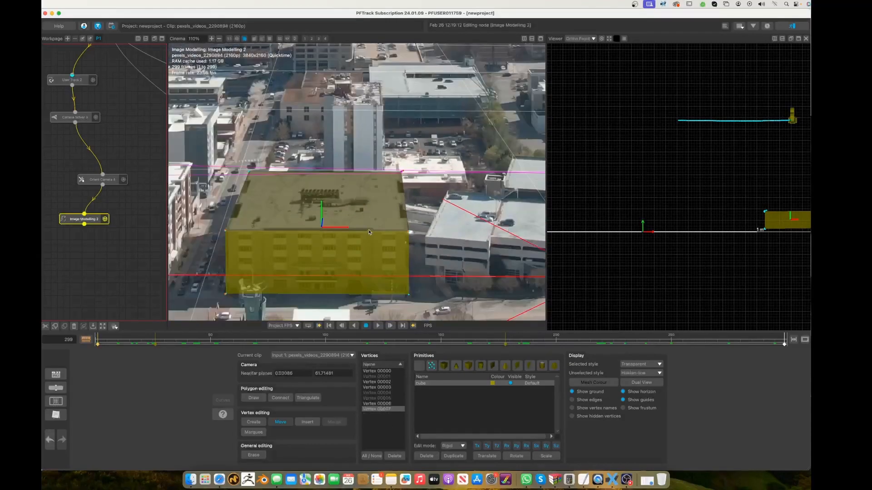
left_click_drag(785, 343, 126, 343)
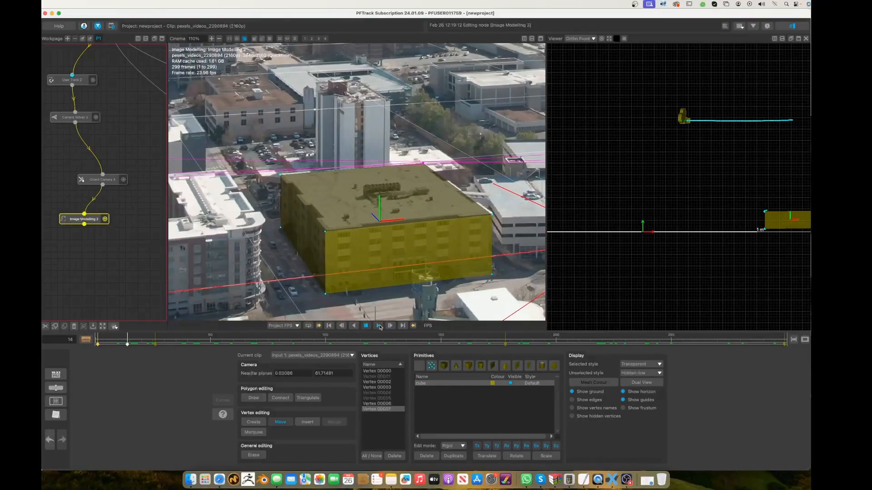
- Play the clip to confirm the cube stays on the building, then show geometry nodes
left_click(378, 325)
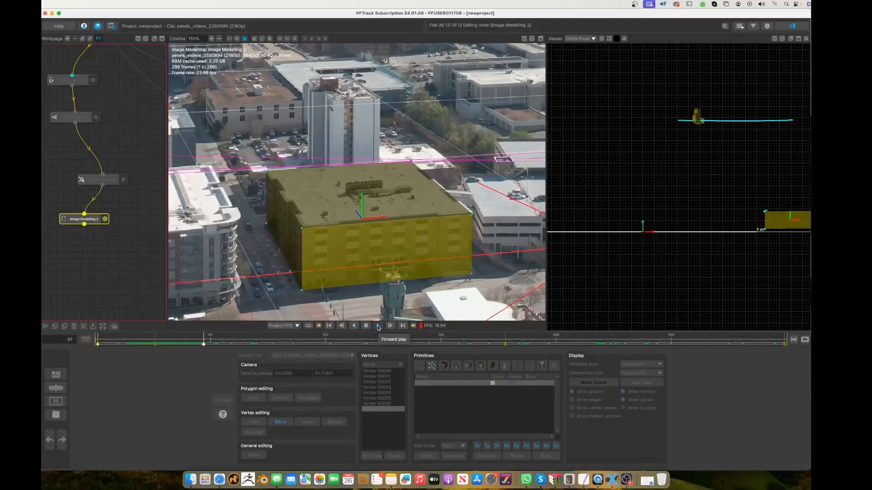
left_click(377, 325)
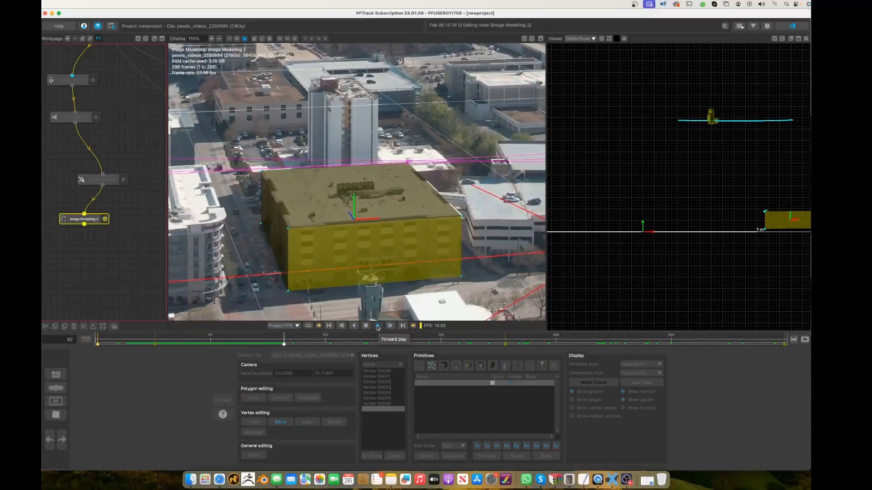
left_click(377, 326)
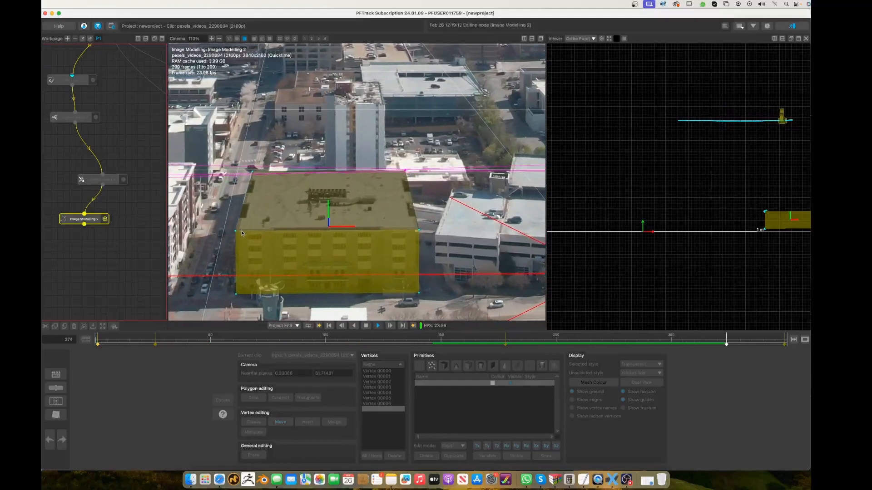
left_click_drag(725, 339, 155, 339)
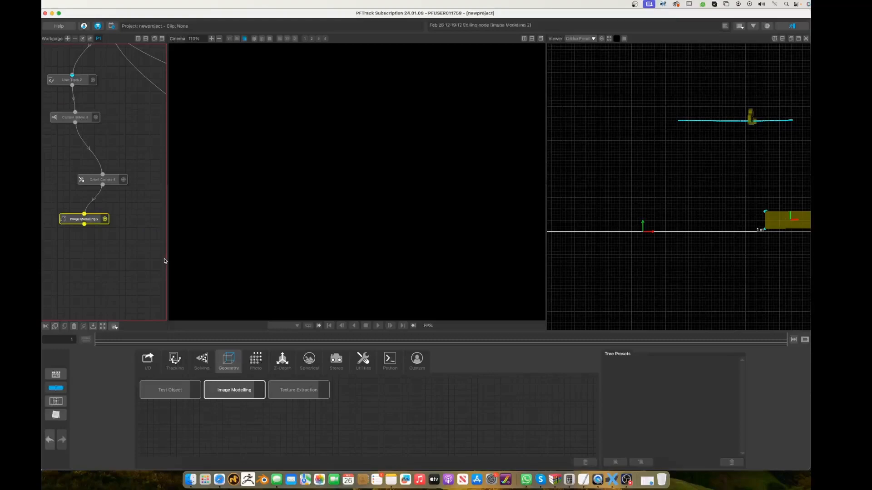
mouse_move(173, 265)
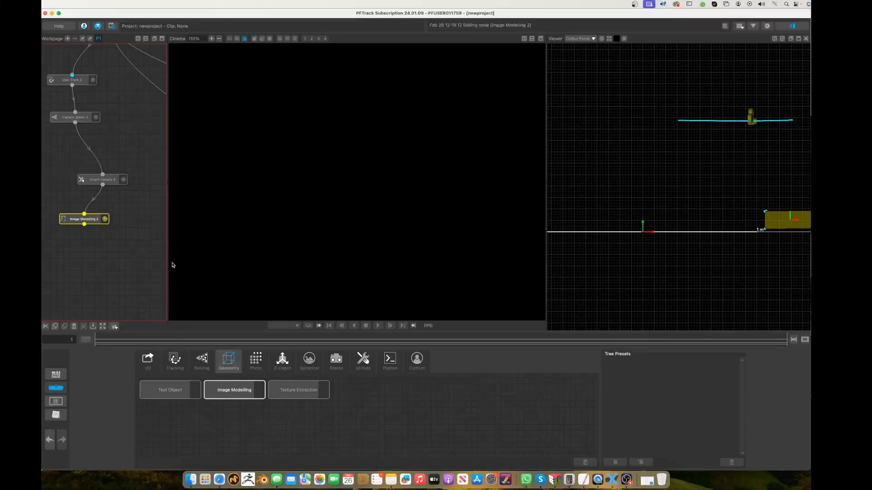
mouse_move(179, 300)
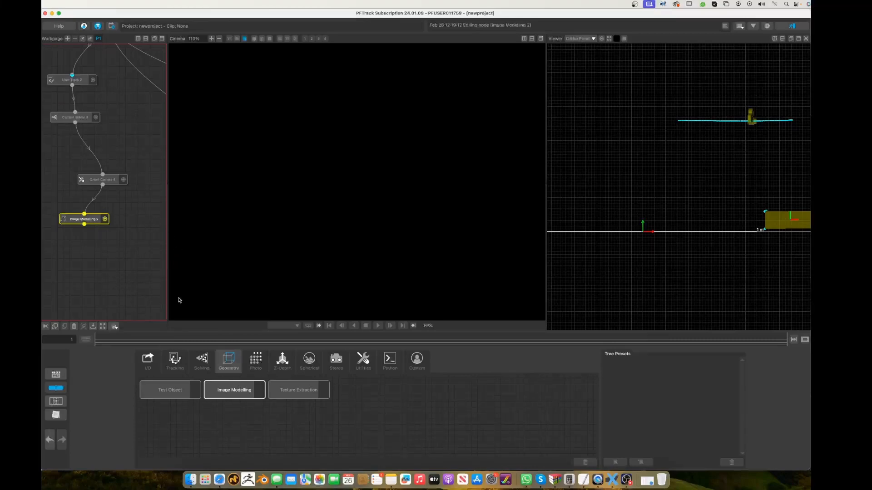
mouse_move(309, 303)
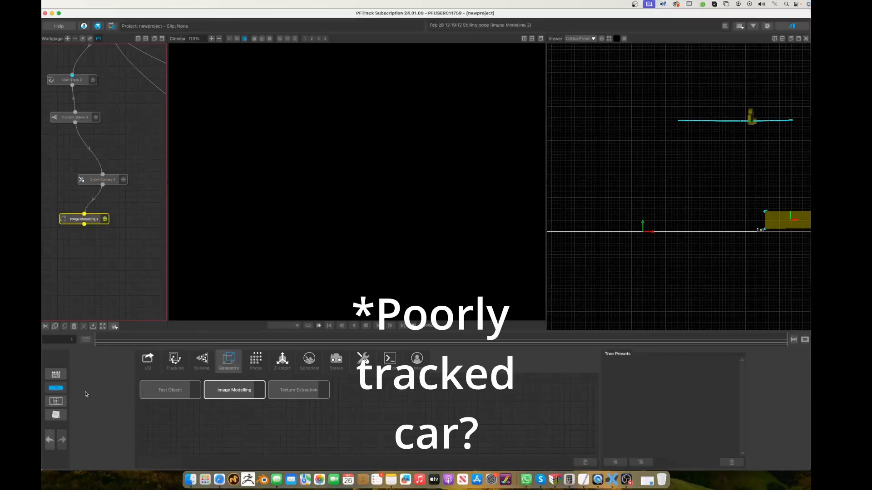
- Show the I/O node types, including Scene Export and Footage Export
left_click(147, 361)
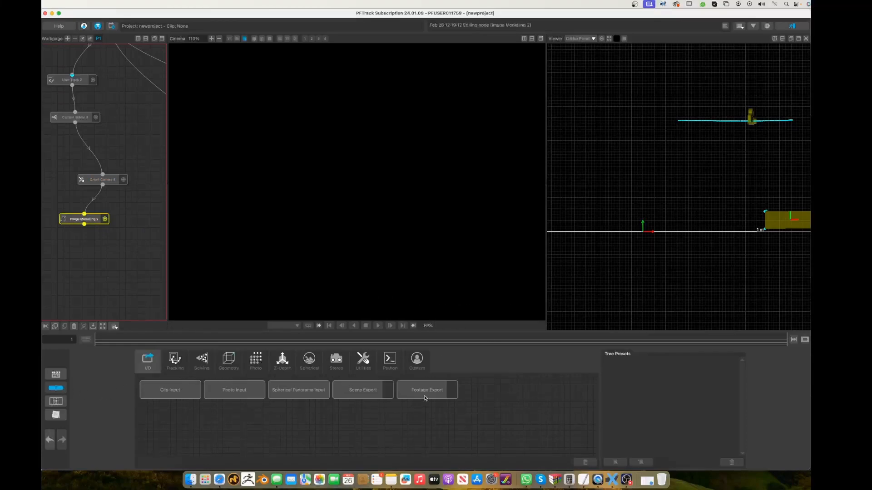
mouse_move(425, 397)
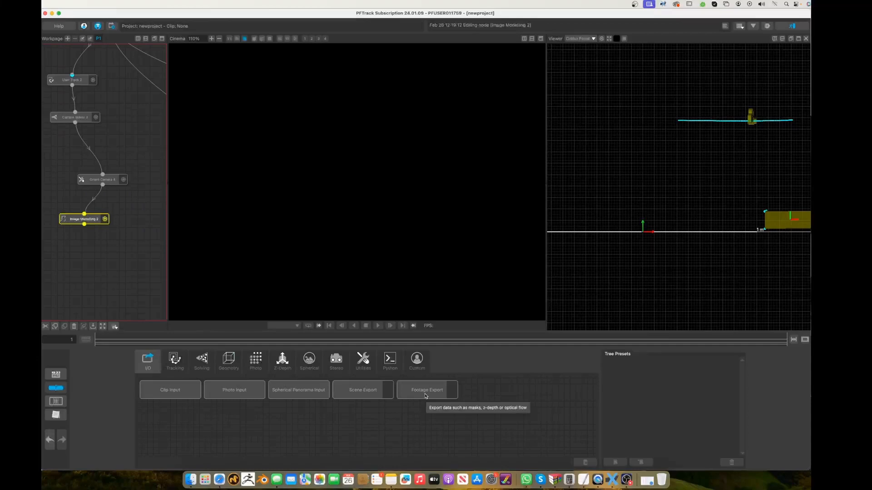
mouse_move(362, 394)
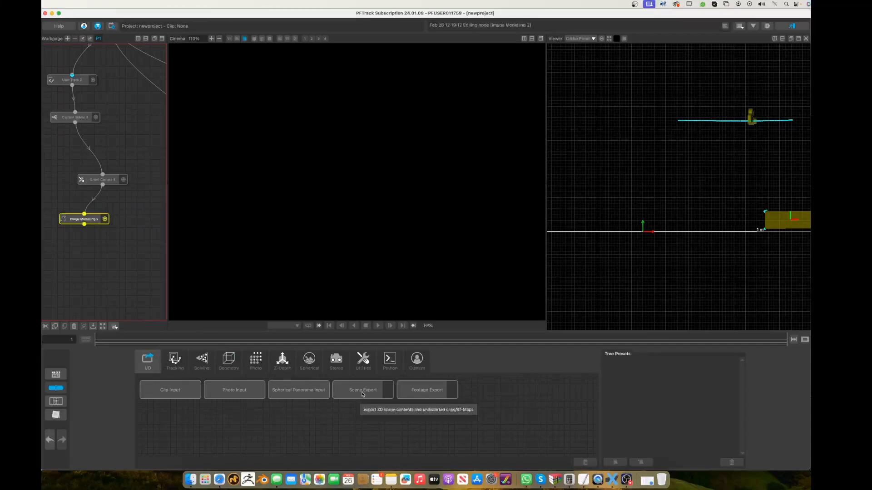
- Add a Scene Export node, view its Camera01 and six trackers, and list export formats
left_click(363, 390)
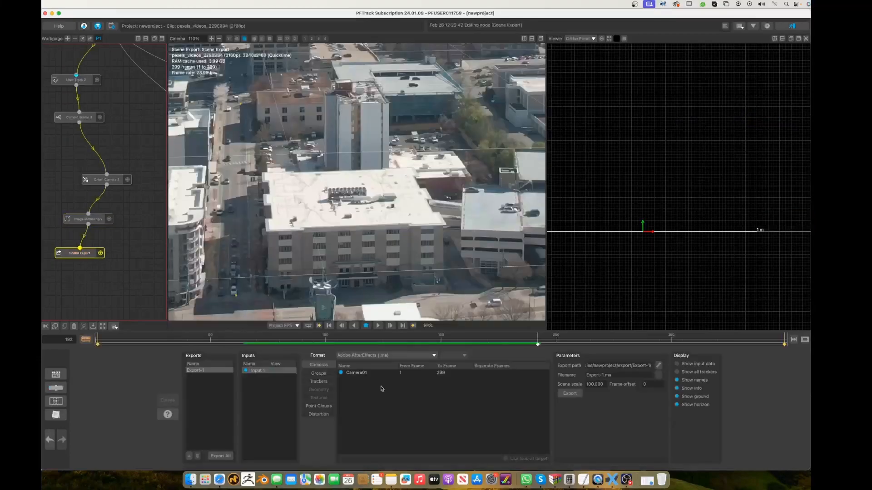
left_click(318, 381)
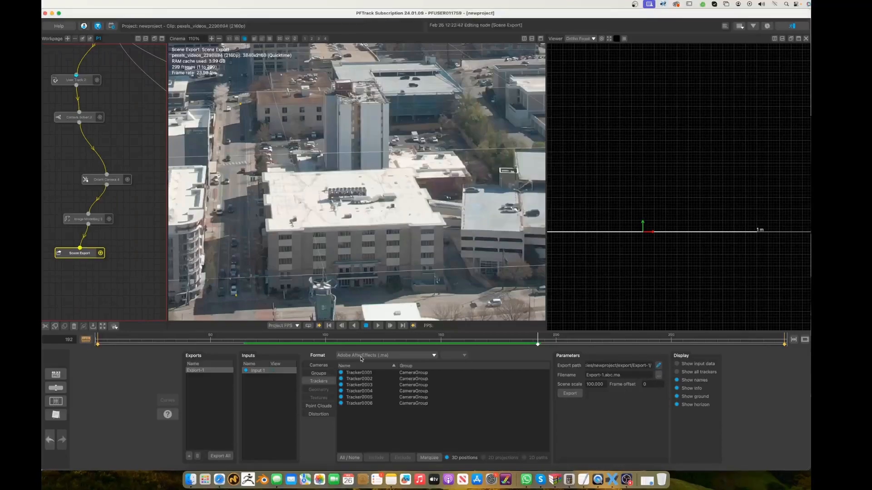
left_click(433, 355)
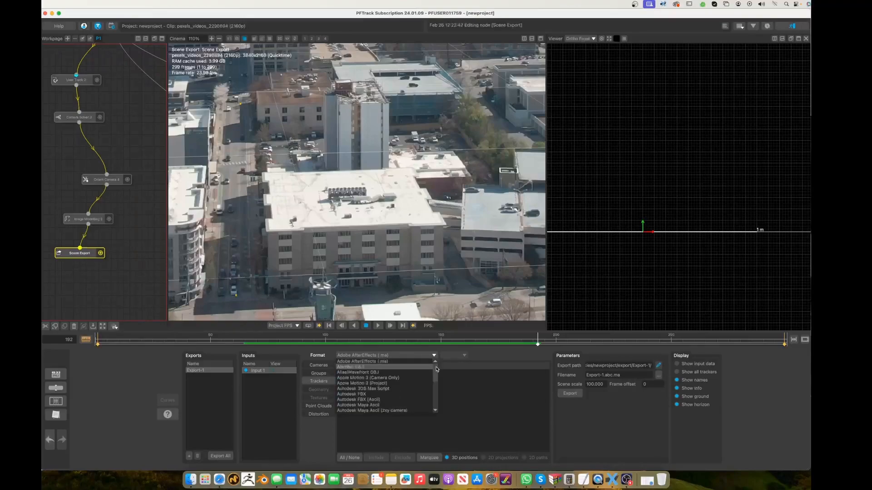
scroll("down", 3)
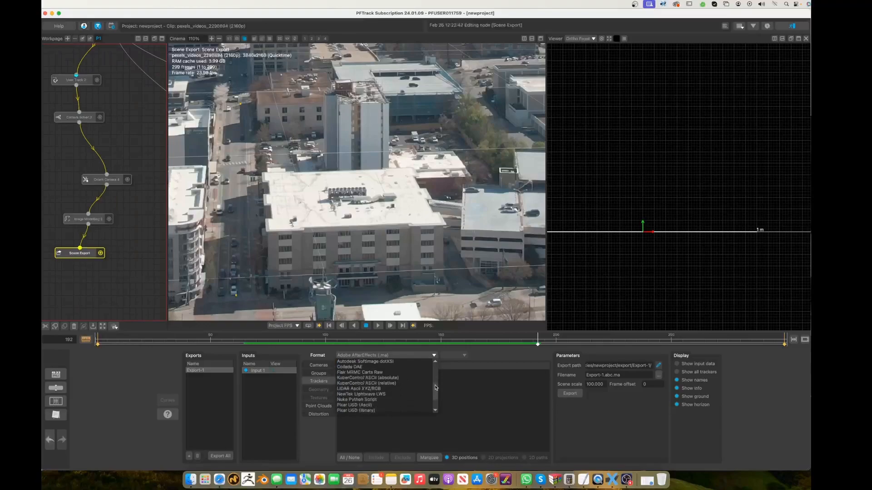
scroll("down", 3)
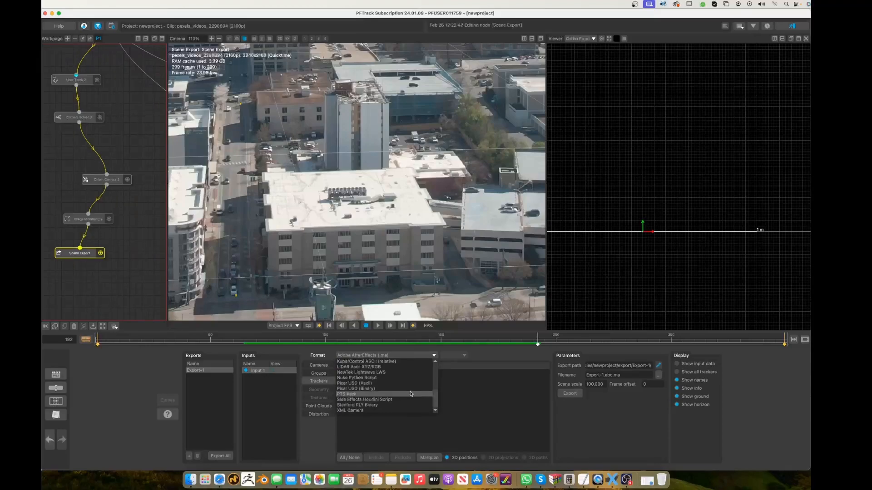
mouse_move(438, 400)
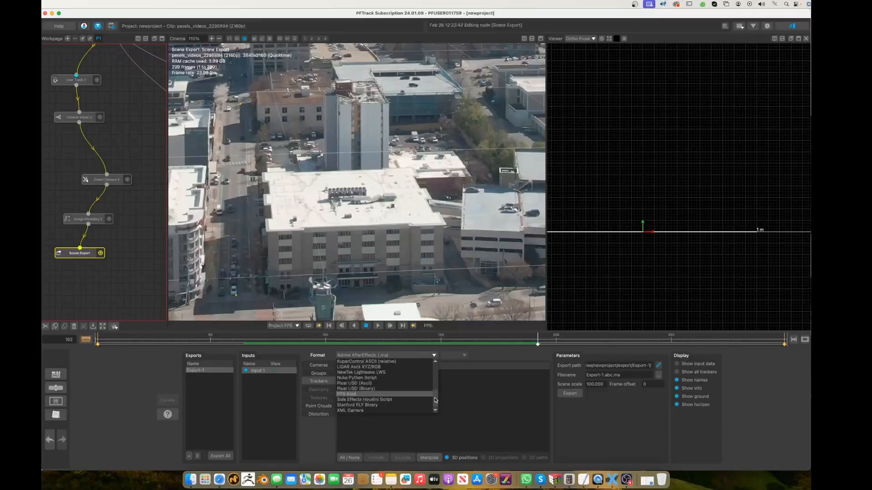
mouse_move(365, 399)
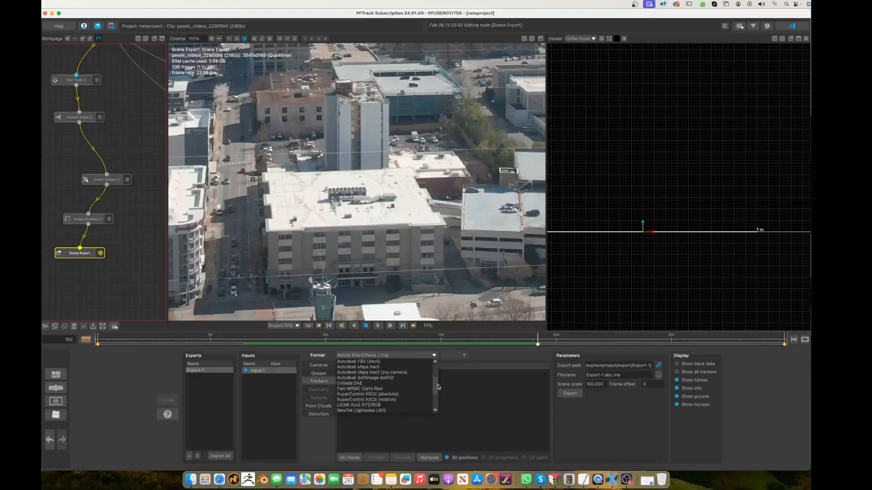
mouse_move(359, 389)
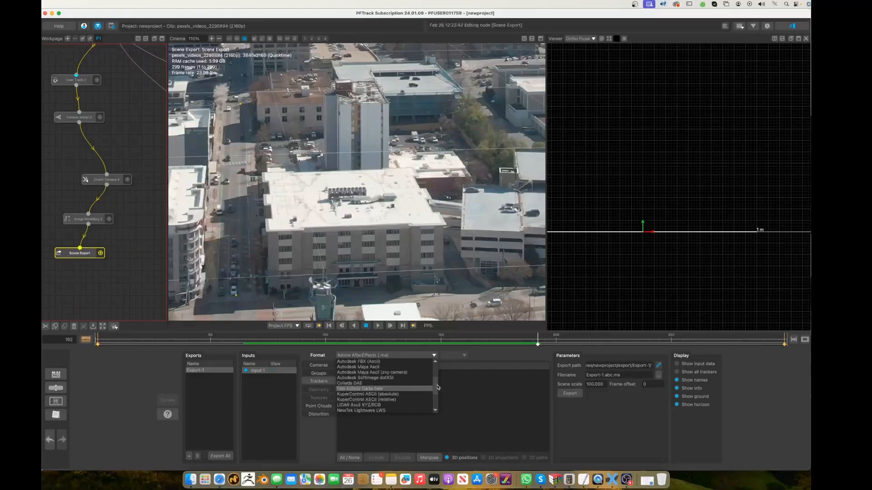
scroll("down", 3)
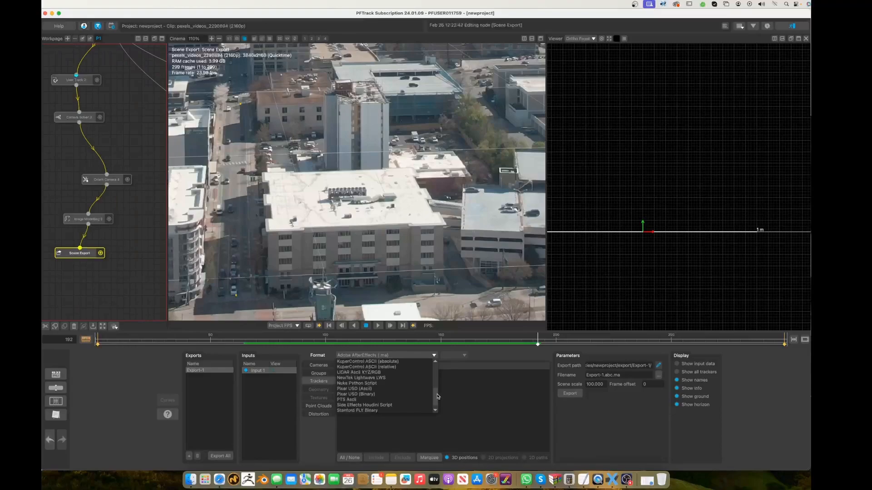
mouse_move(365, 400)
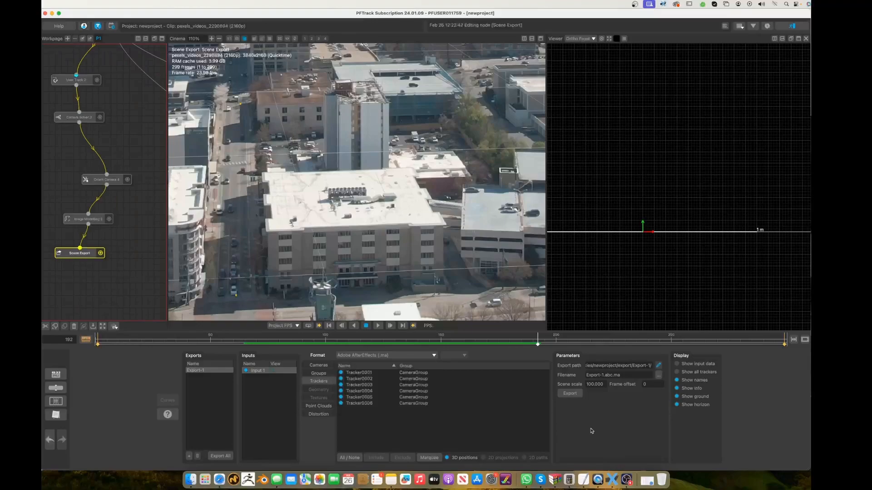
mouse_move(610, 411)
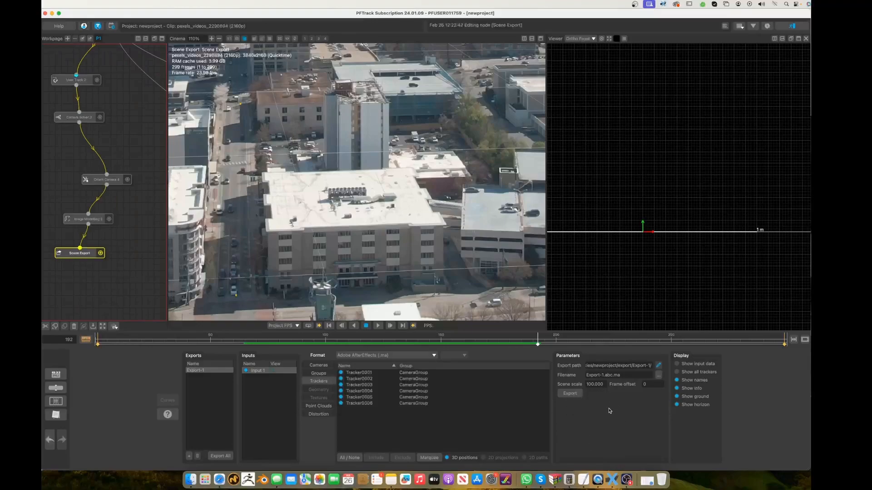
mouse_move(592, 396)
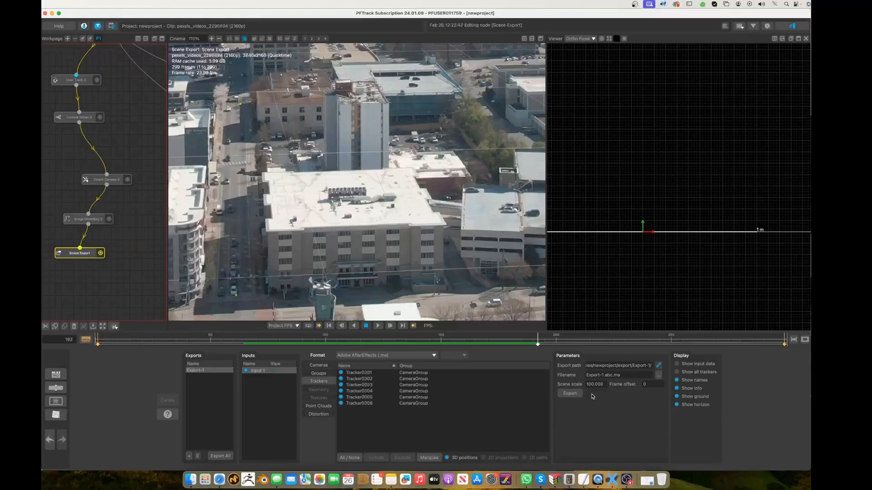
mouse_move(599, 391)
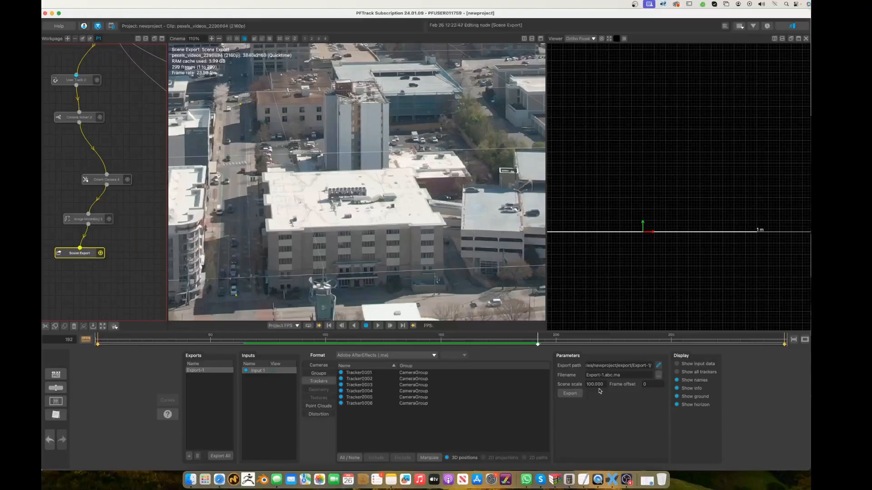
mouse_move(399, 295)
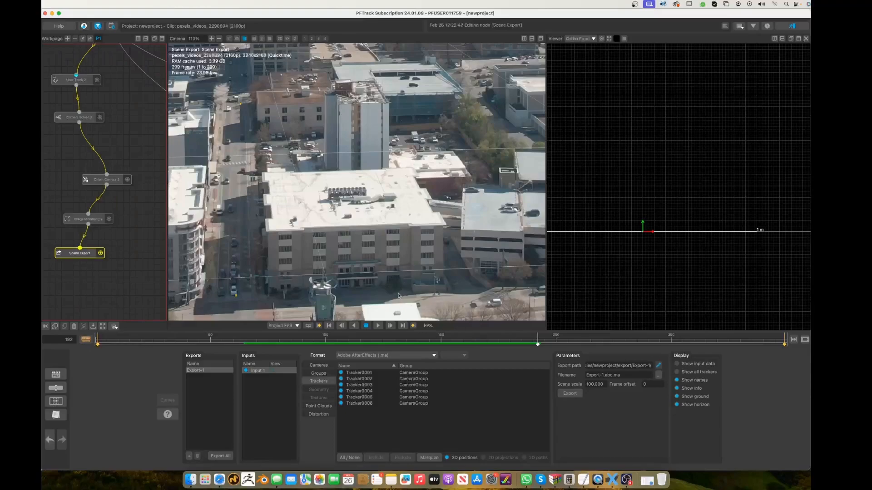
mouse_move(254, 289)
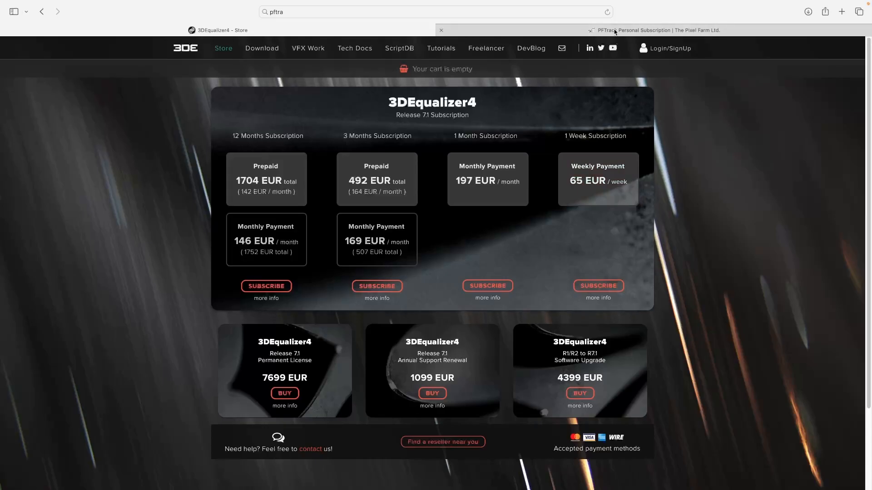
- Switch Safari to The Pixel Farm's PFTrack Personal Subscription tab
left_click(656, 30)
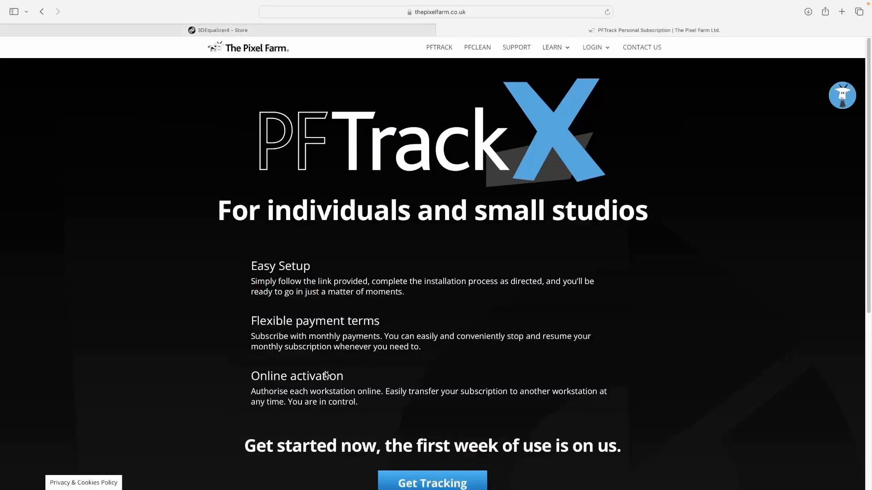
mouse_move(331, 366)
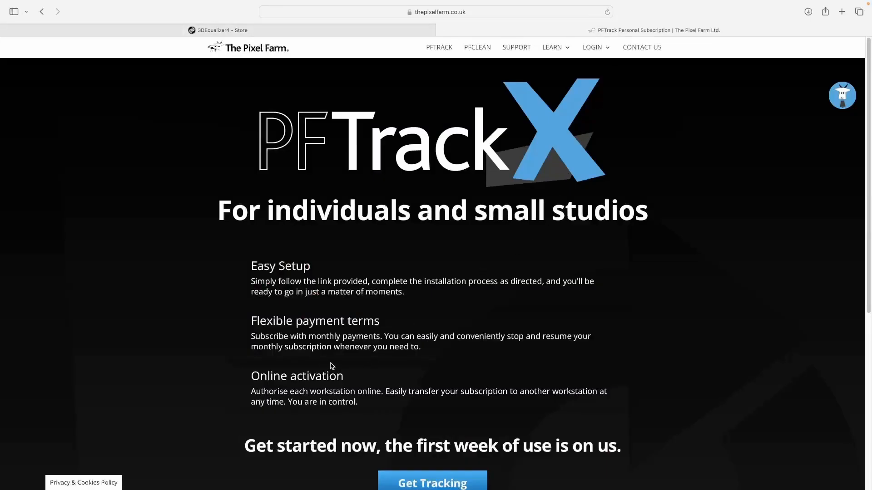
mouse_move(286, 343)
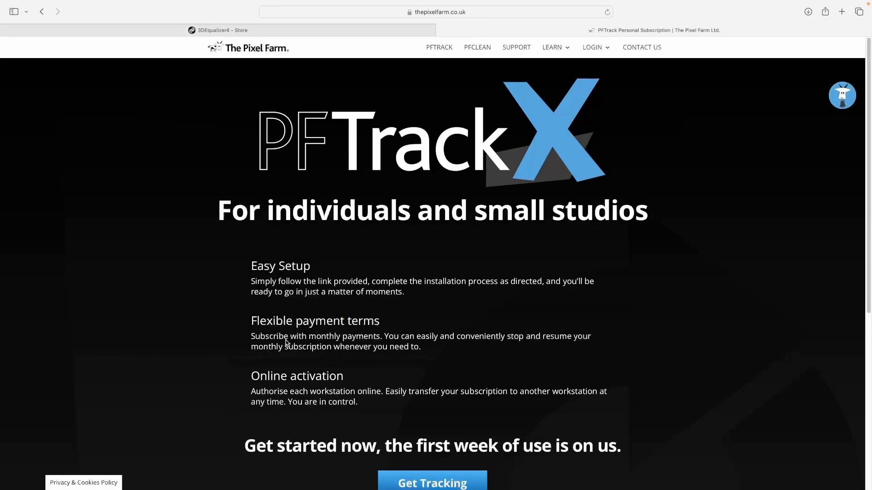
mouse_move(389, 339)
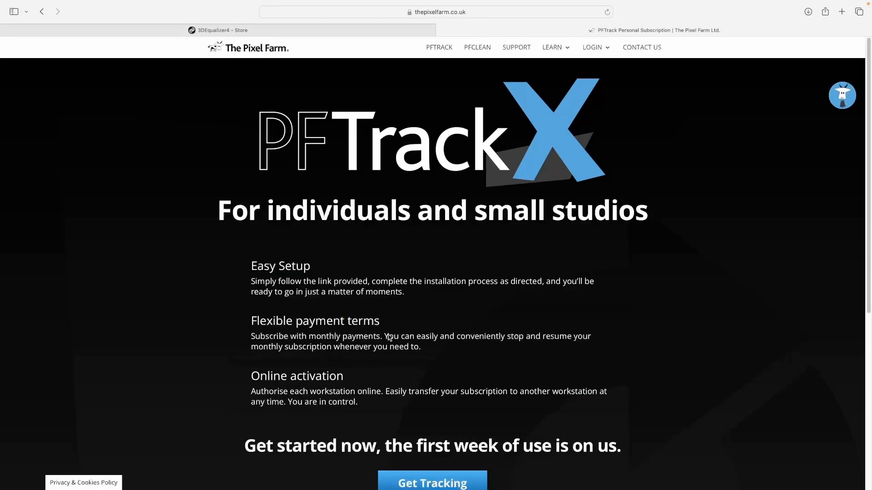